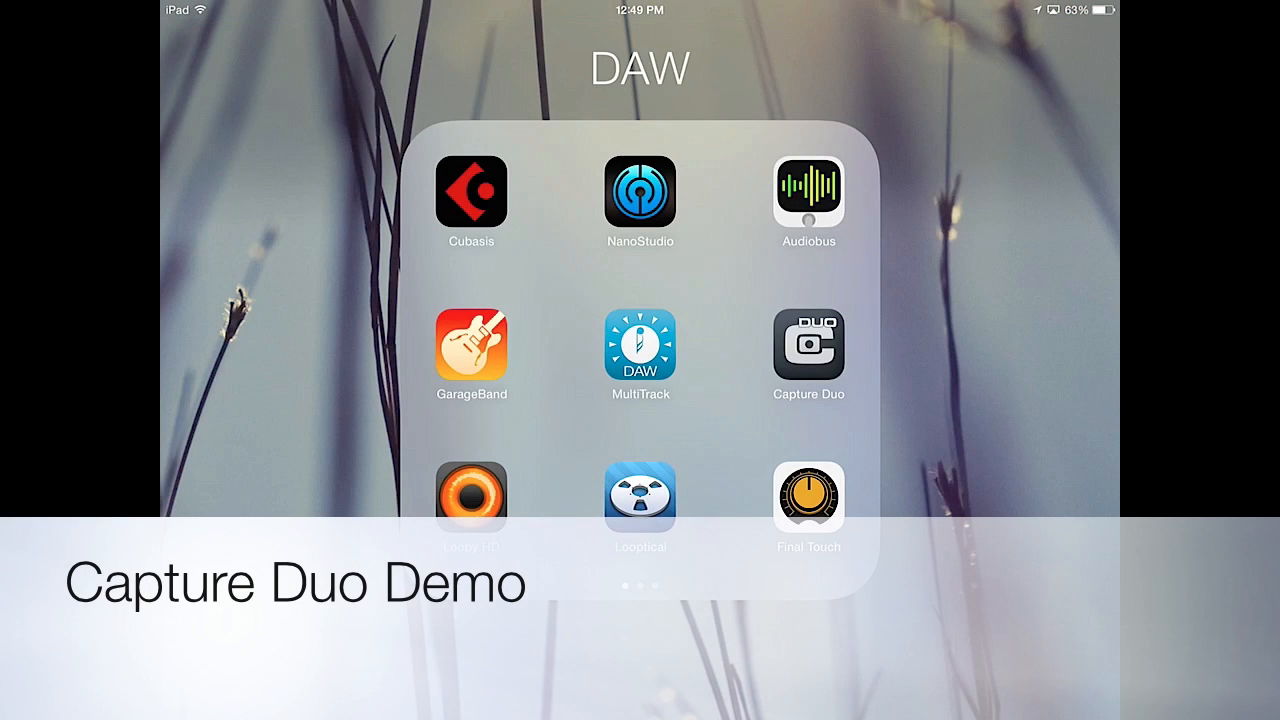
# Launch Capture Duo from the DAW folder into a new two-track session.
pyautogui.click(808, 348)
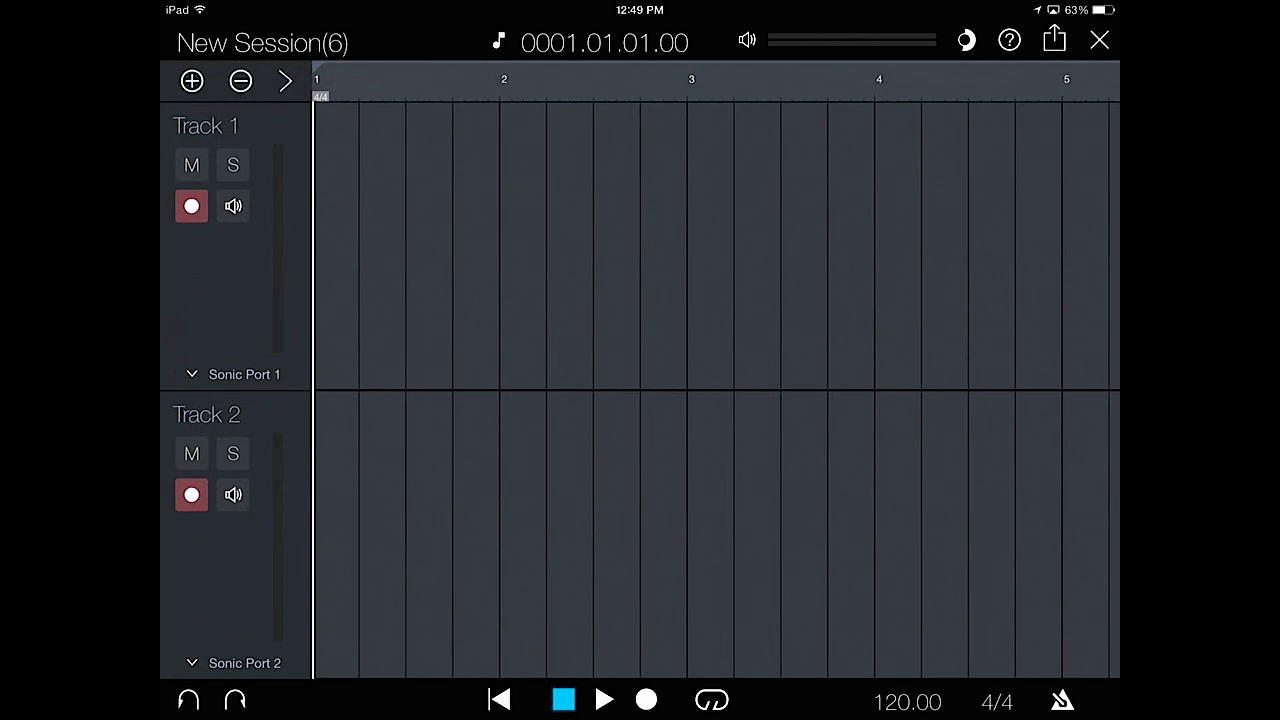
# Reveal both tracks' volume controls and set Track 1's input to Sonic Port 1 + 2.
pyautogui.click(244, 374)
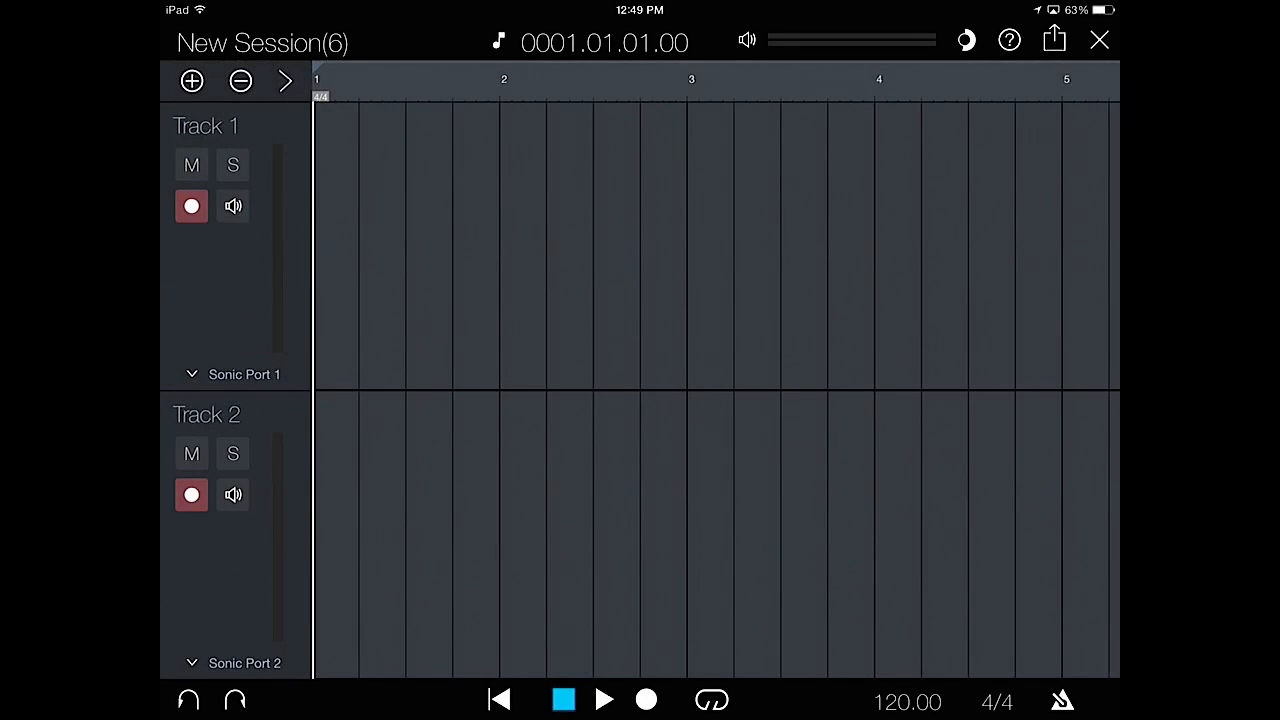
pyautogui.click(284, 80)
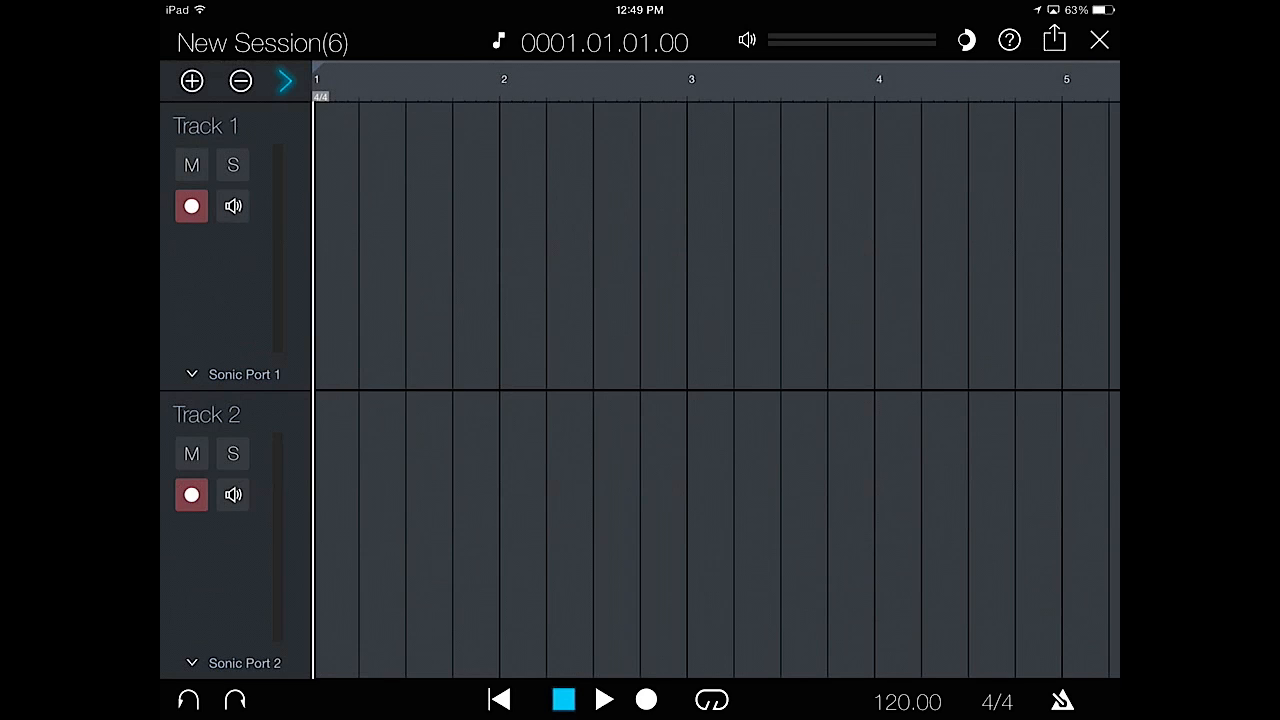
pyautogui.click(284, 80)
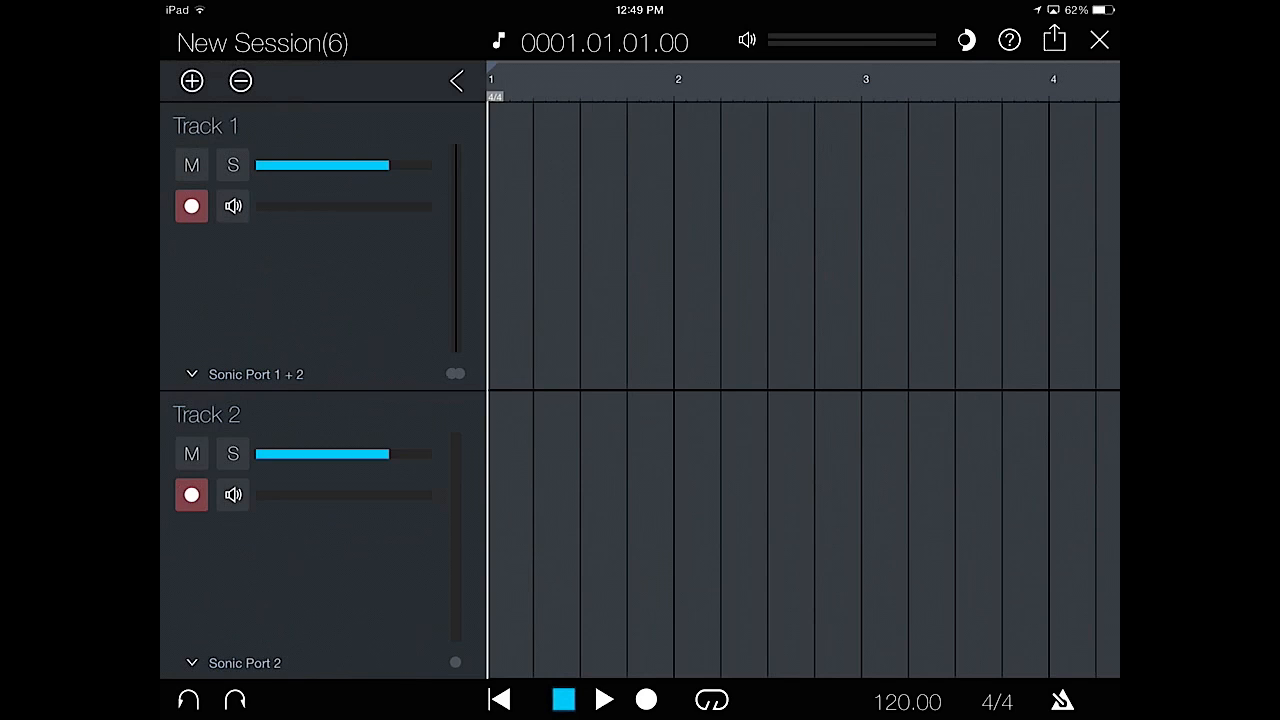
pyautogui.click(256, 374)
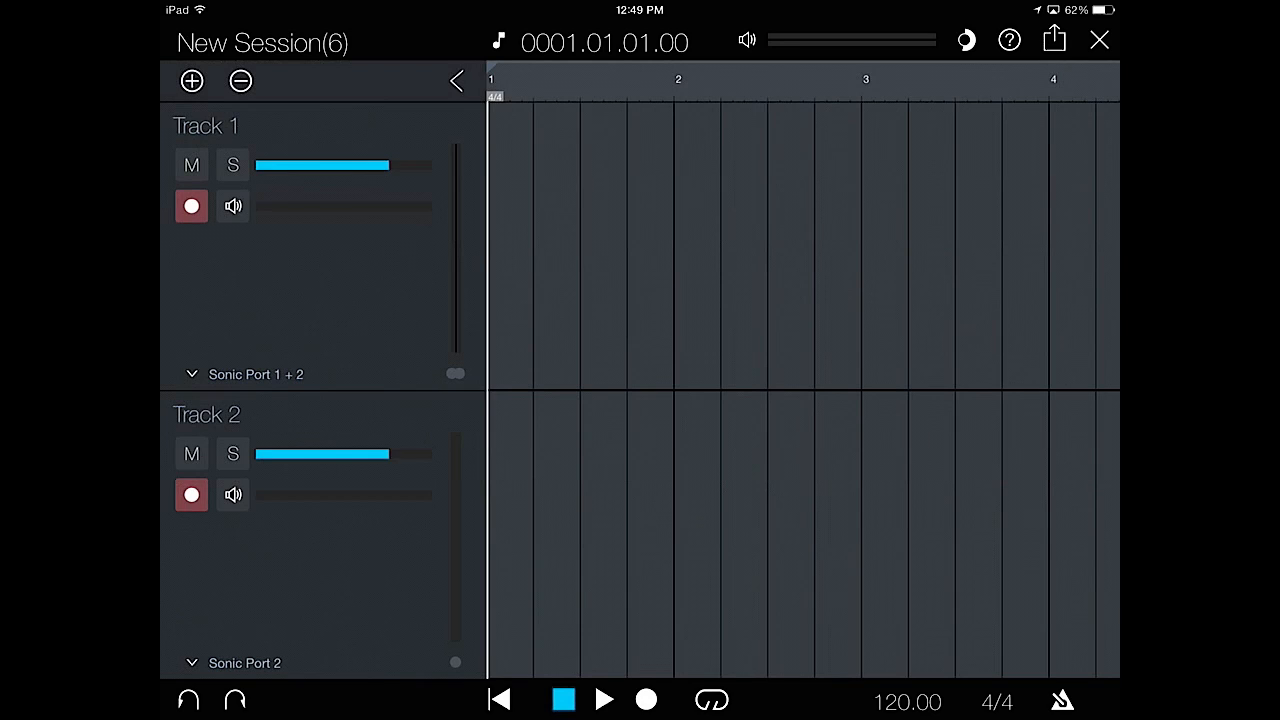
# Switch on Track 1's speaker monitor so incoming audio is heard.
pyautogui.click(232, 206)
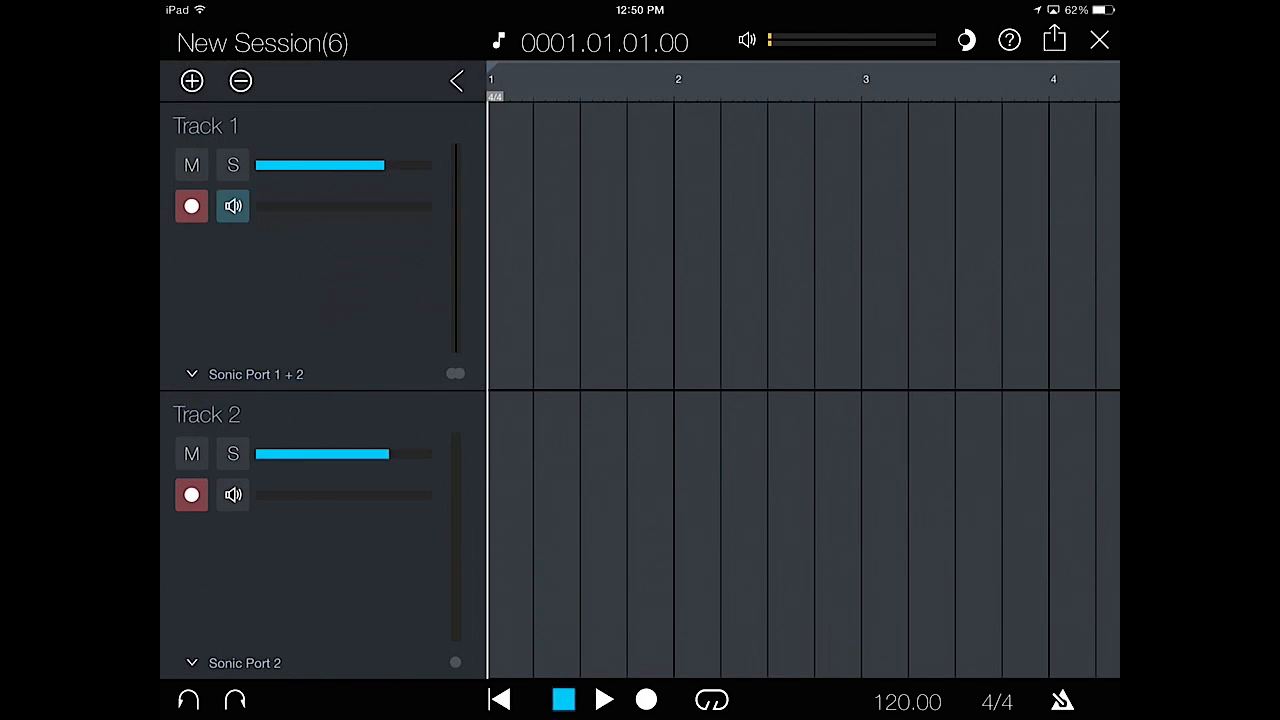
# Record a stereo take onto Track 1 running to about bar 37.
pyautogui.click(192, 494)
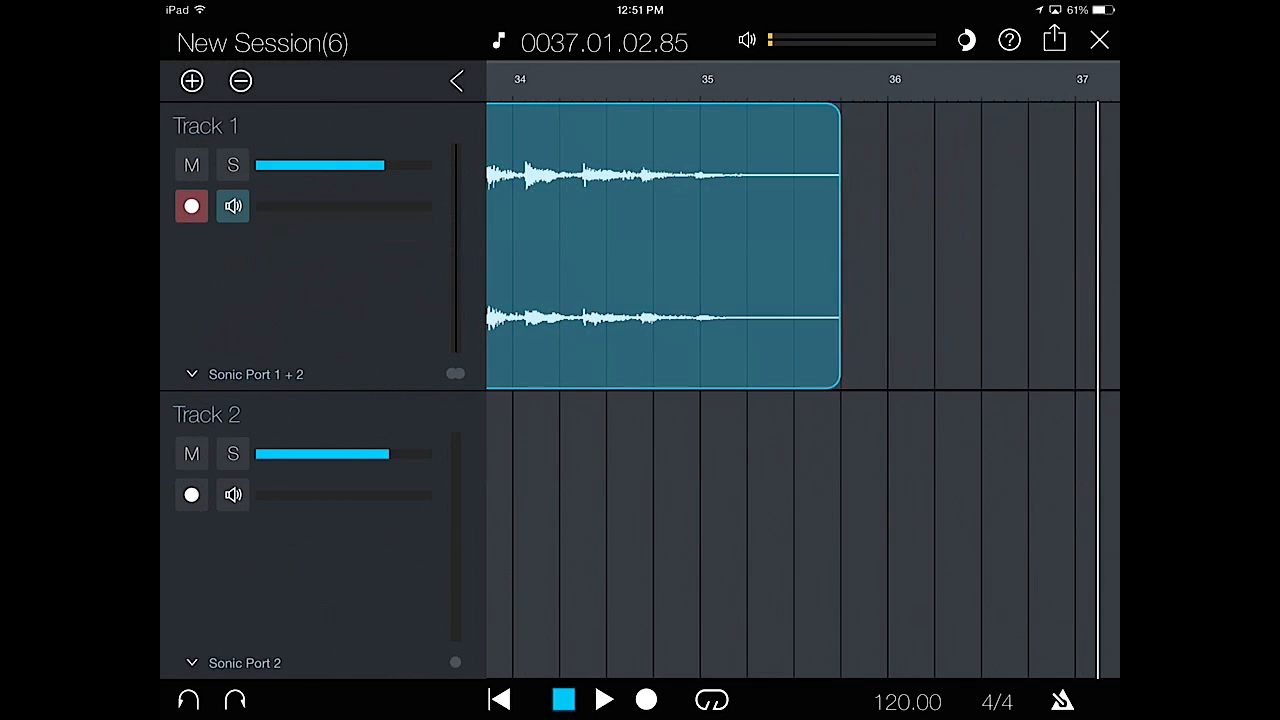
# Trim the silence from the clip's end and beginning, returning the playhead to bar 1.
pyautogui.moveTo(838, 244); pyautogui.dragTo(790, 244)
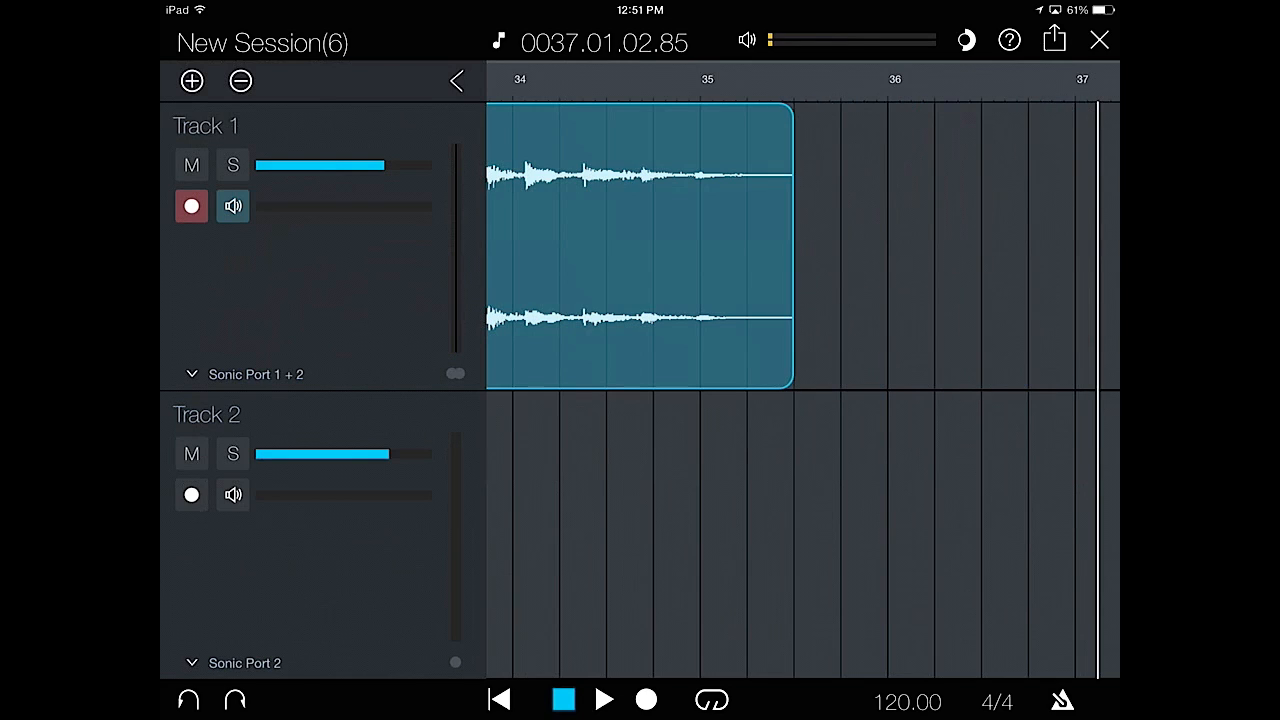
pyautogui.click(500, 700)
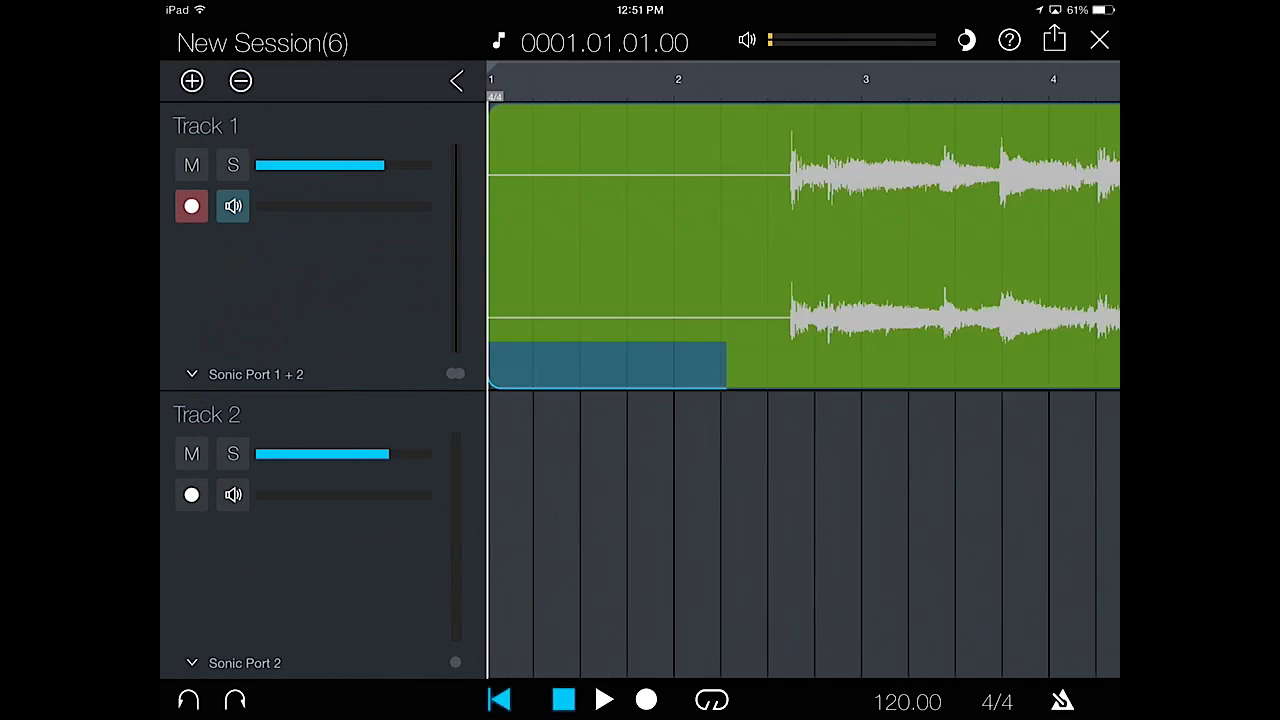
pyautogui.click(800, 250)
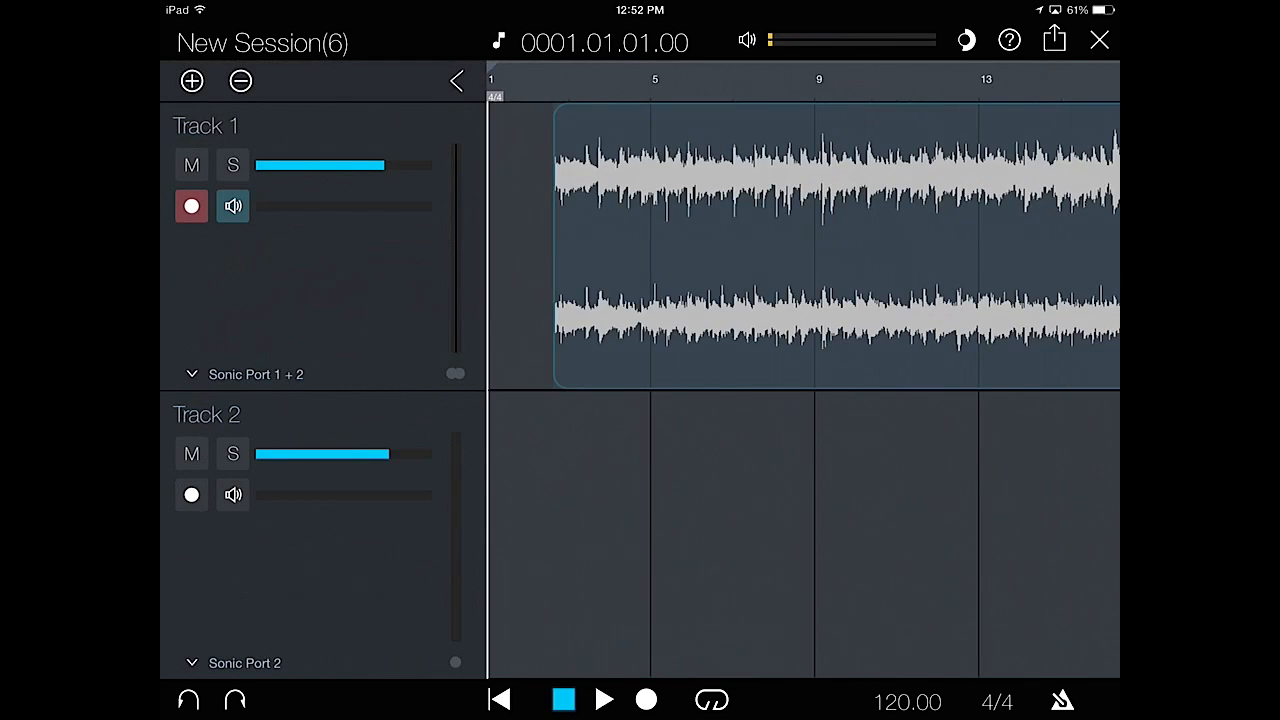
# Slide the trimmed clip to start at bar 1, play it back and stop around bar 10.
pyautogui.click(800, 244)
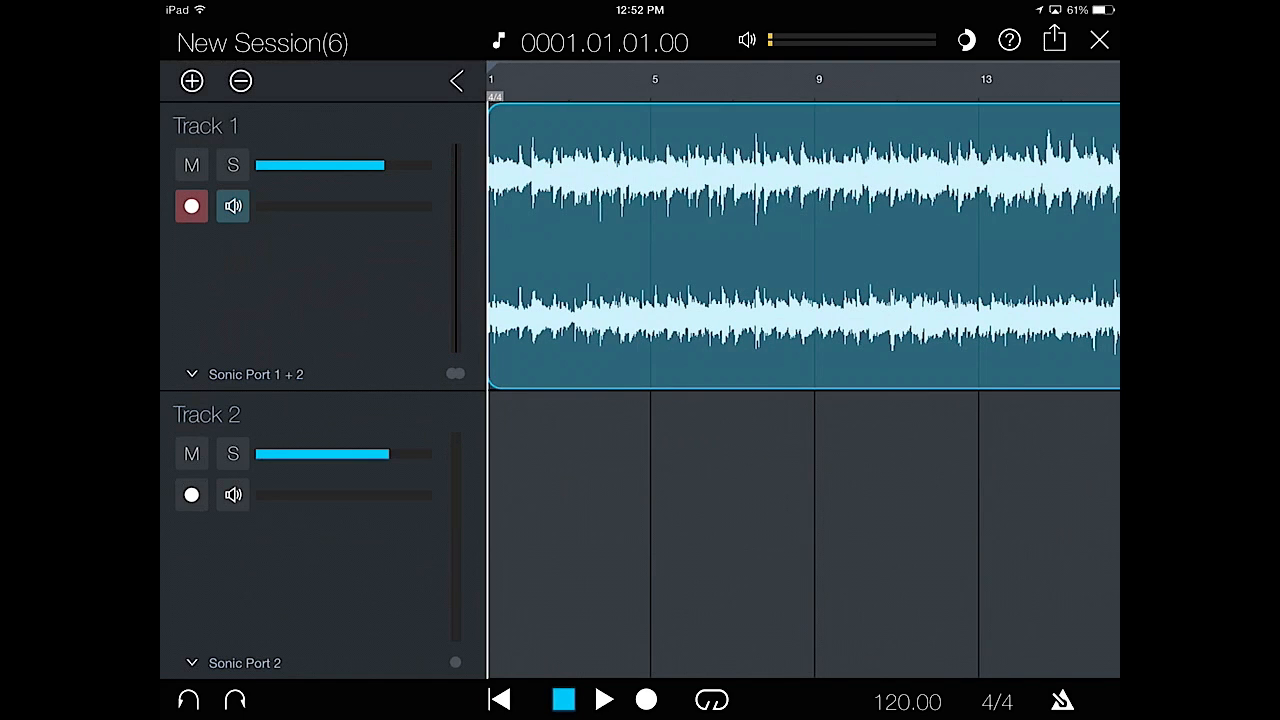
pyautogui.click(604, 700)
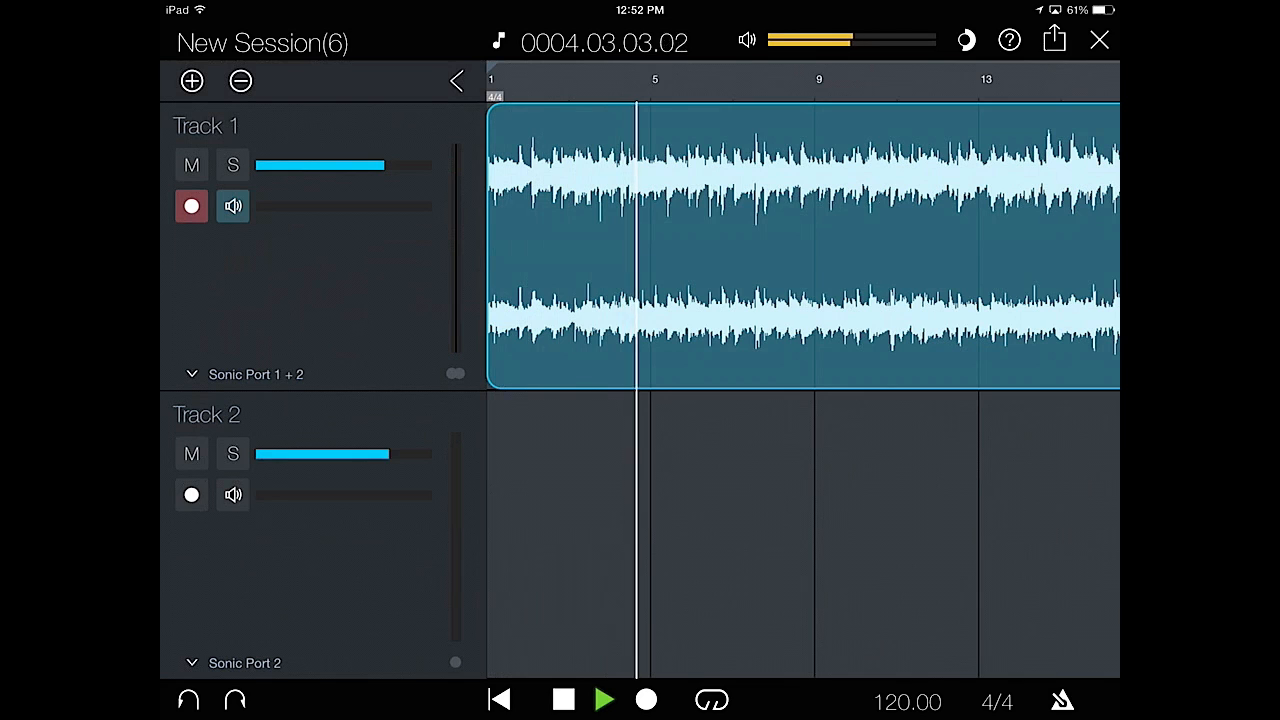
pyautogui.click(964, 40)
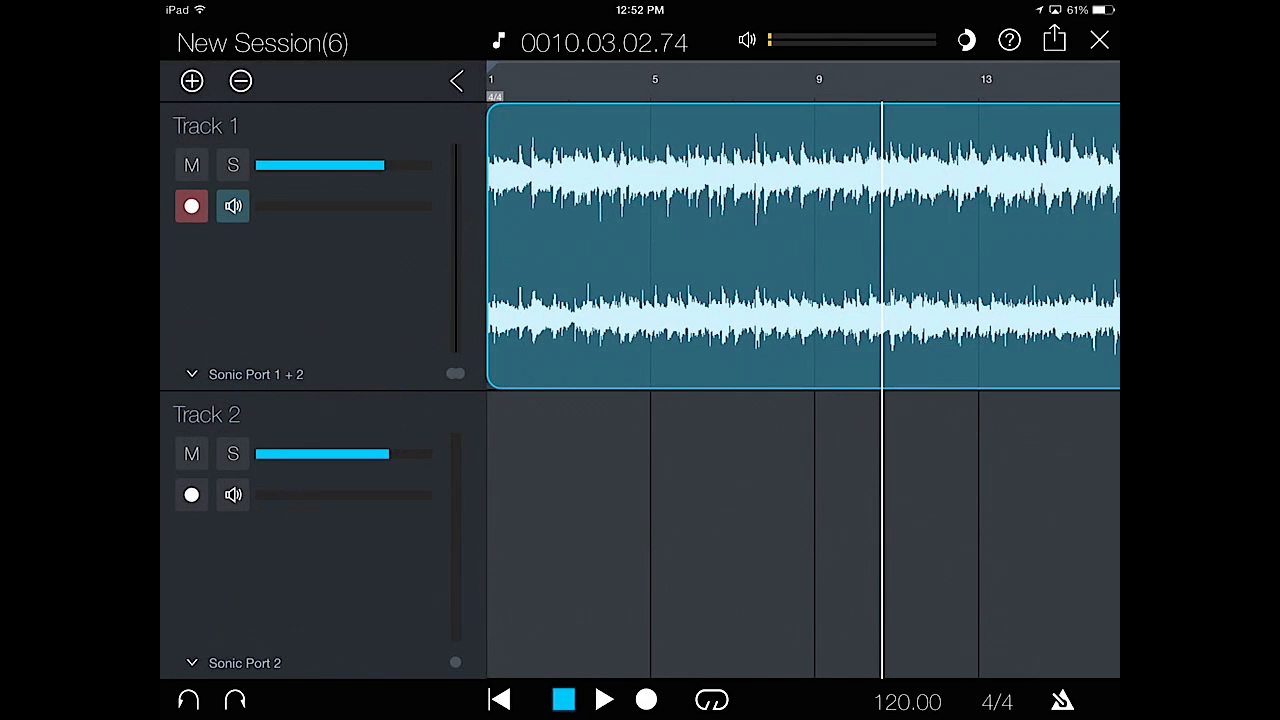
pyautogui.click(1054, 40)
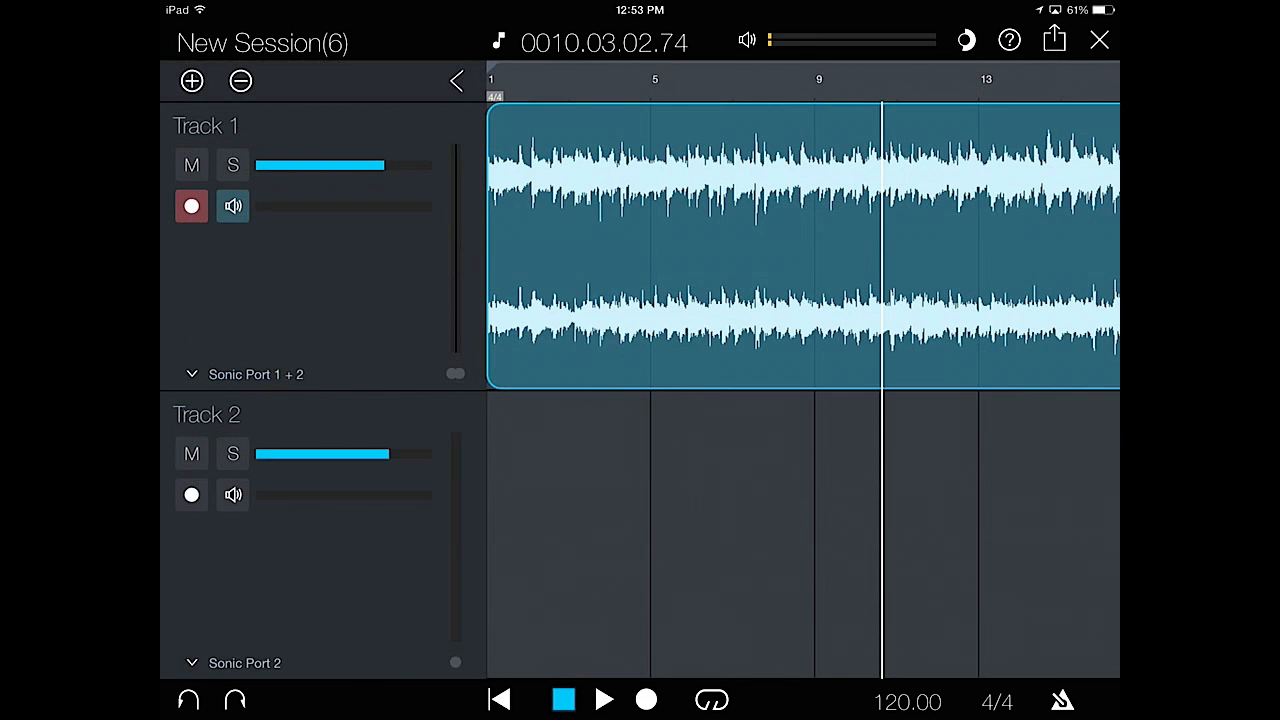
# Rename the session 'We Three Kings' and return the playhead to bar 1.
pyautogui.click(262, 42)
pyautogui.write('We Three')
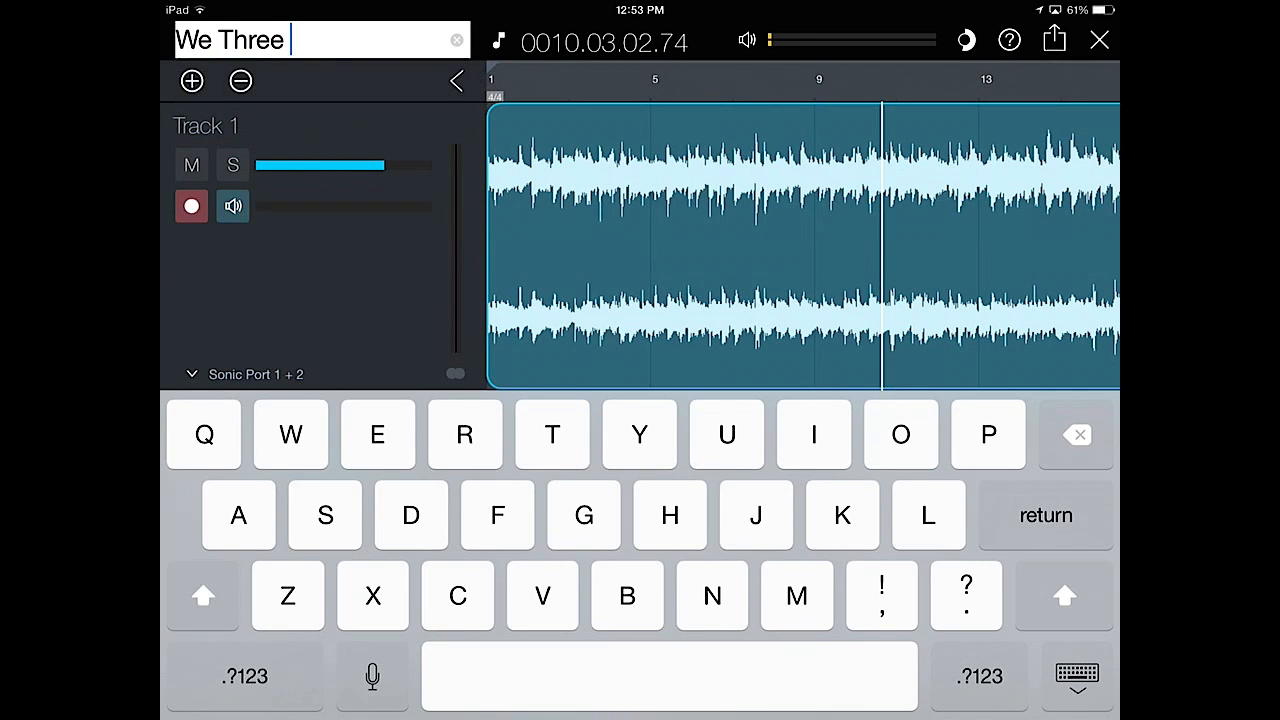
pyautogui.write('Kings')
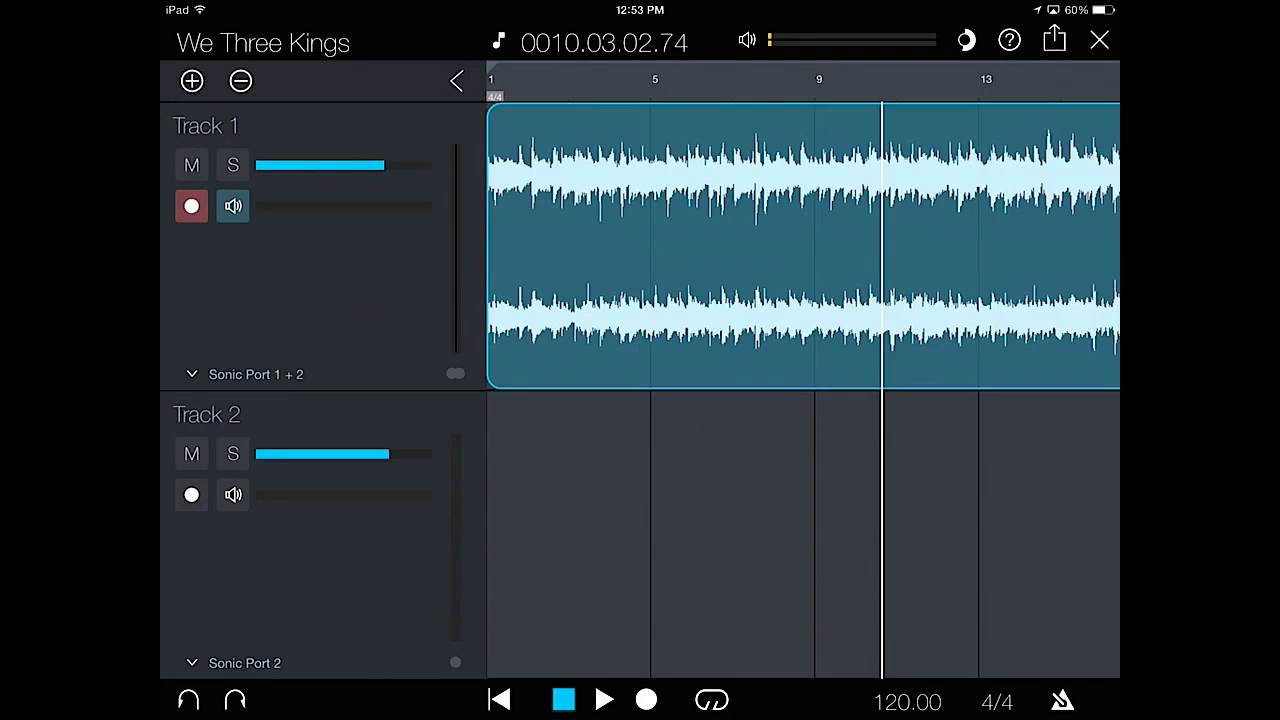
pyautogui.click(996, 700)
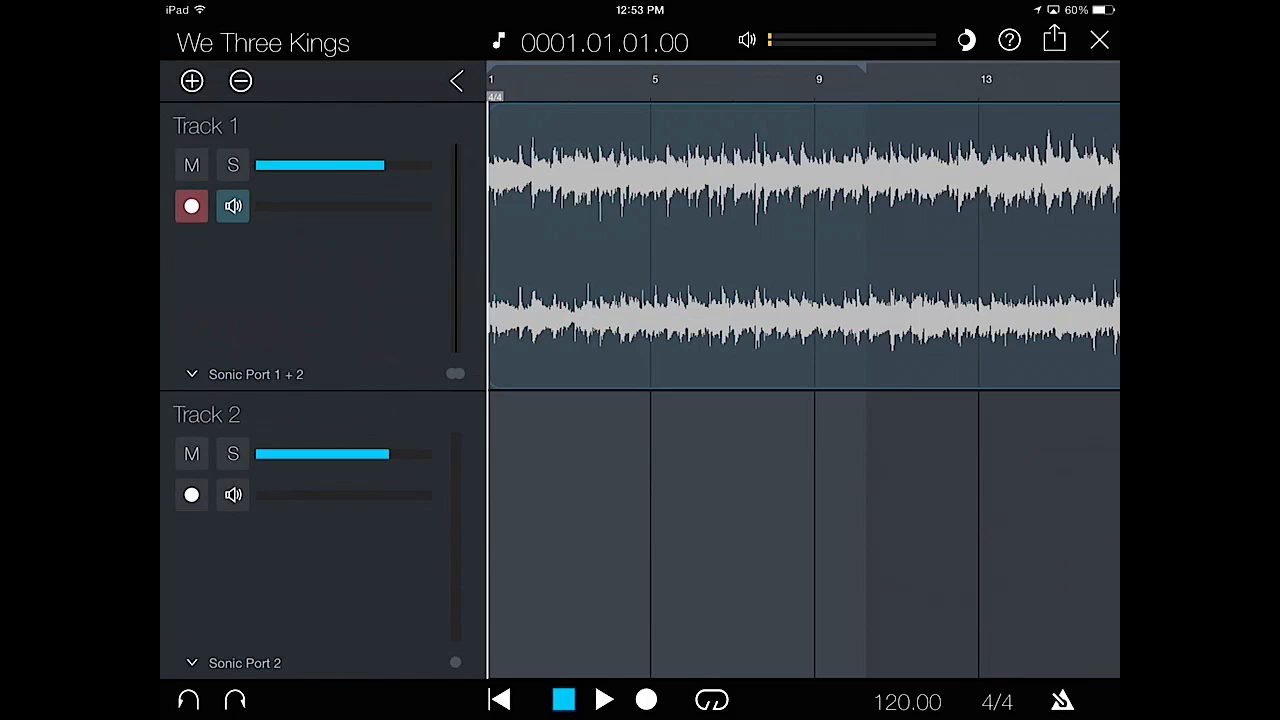
# Loop the opening bars of We Three Kings, play the loop, then stop at bar 1.
pyautogui.click(604, 700)
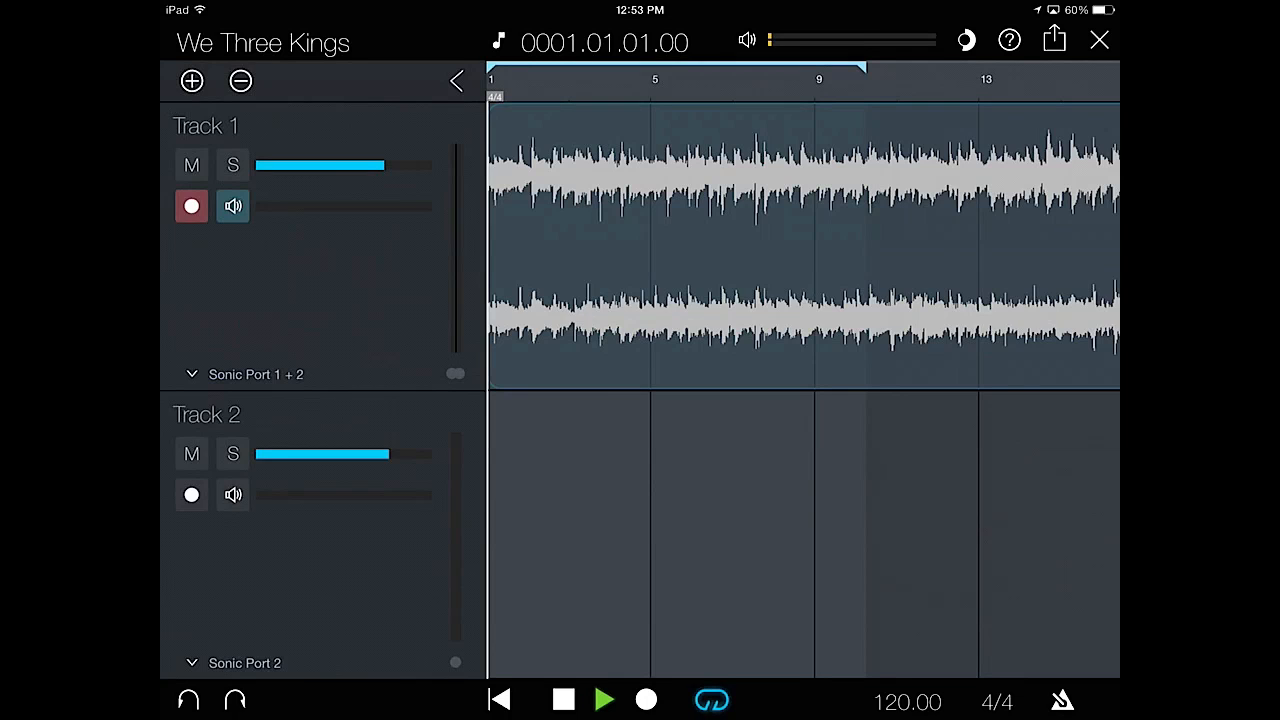
pyautogui.click(604, 700)
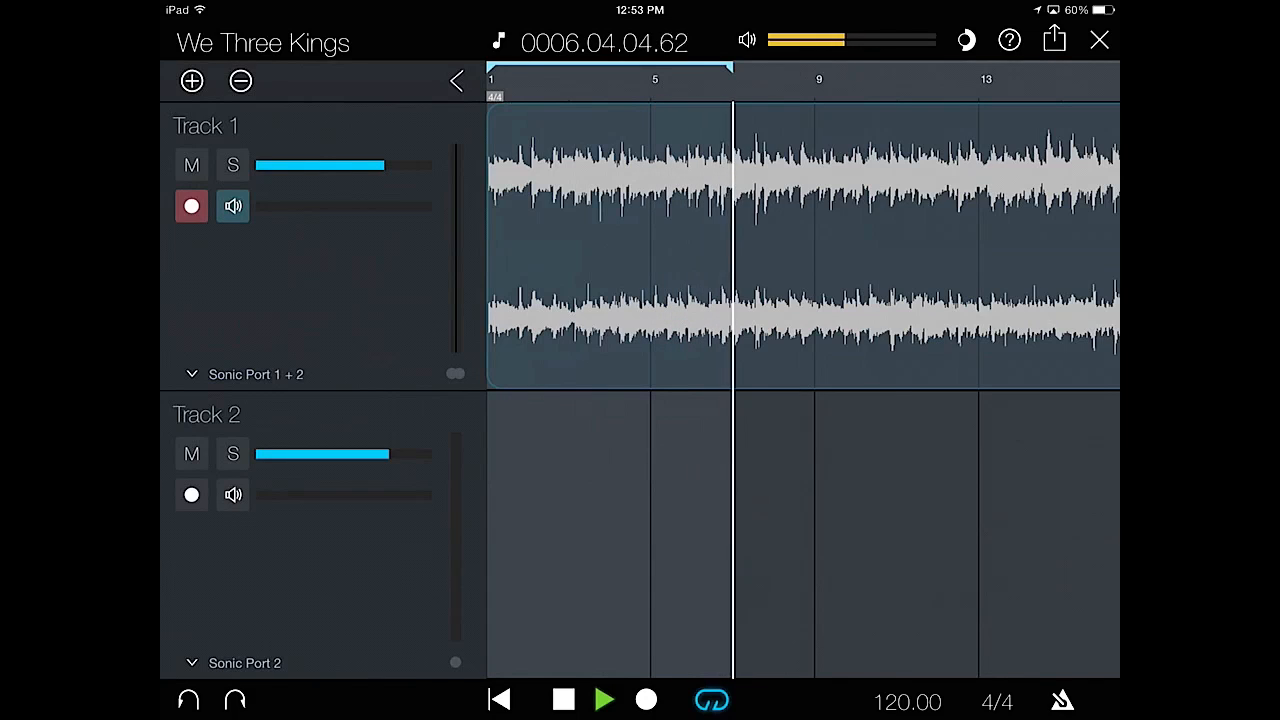
pyautogui.click(500, 700)
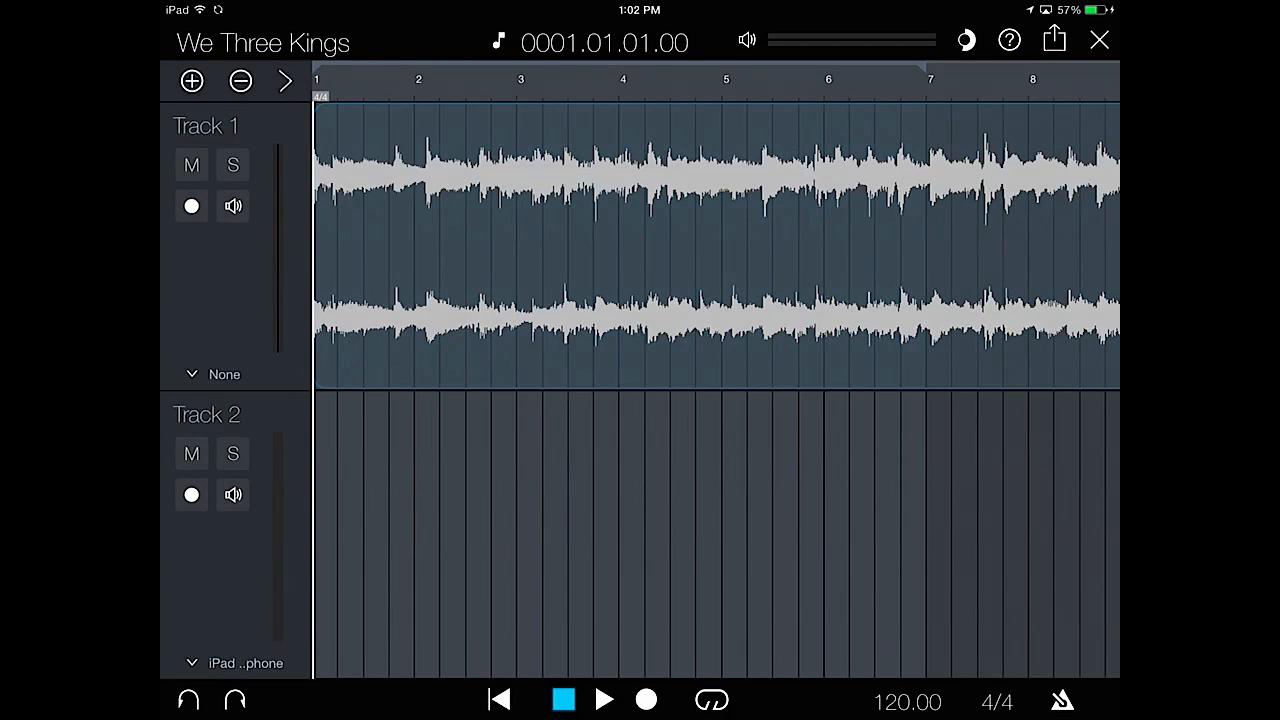
# Select Track 1's recorded clip and bring up its edit options for export.
pyautogui.click(716, 244)
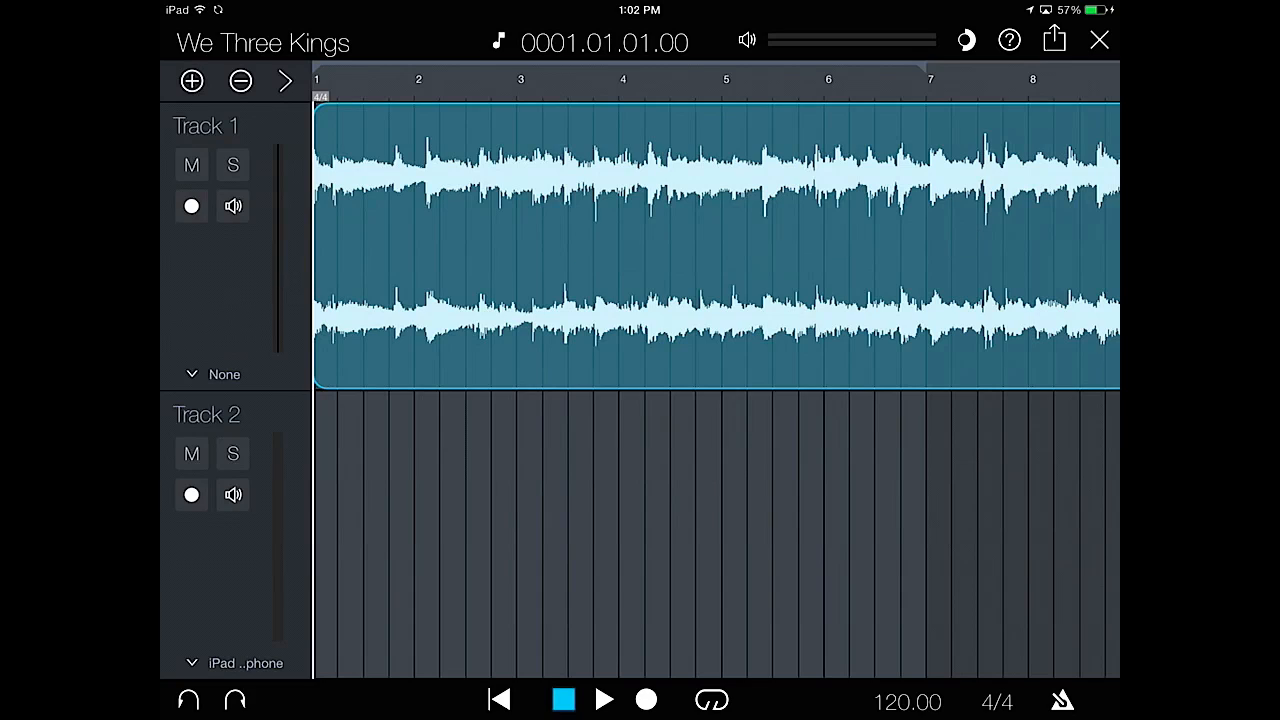
pyautogui.click(420, 250)
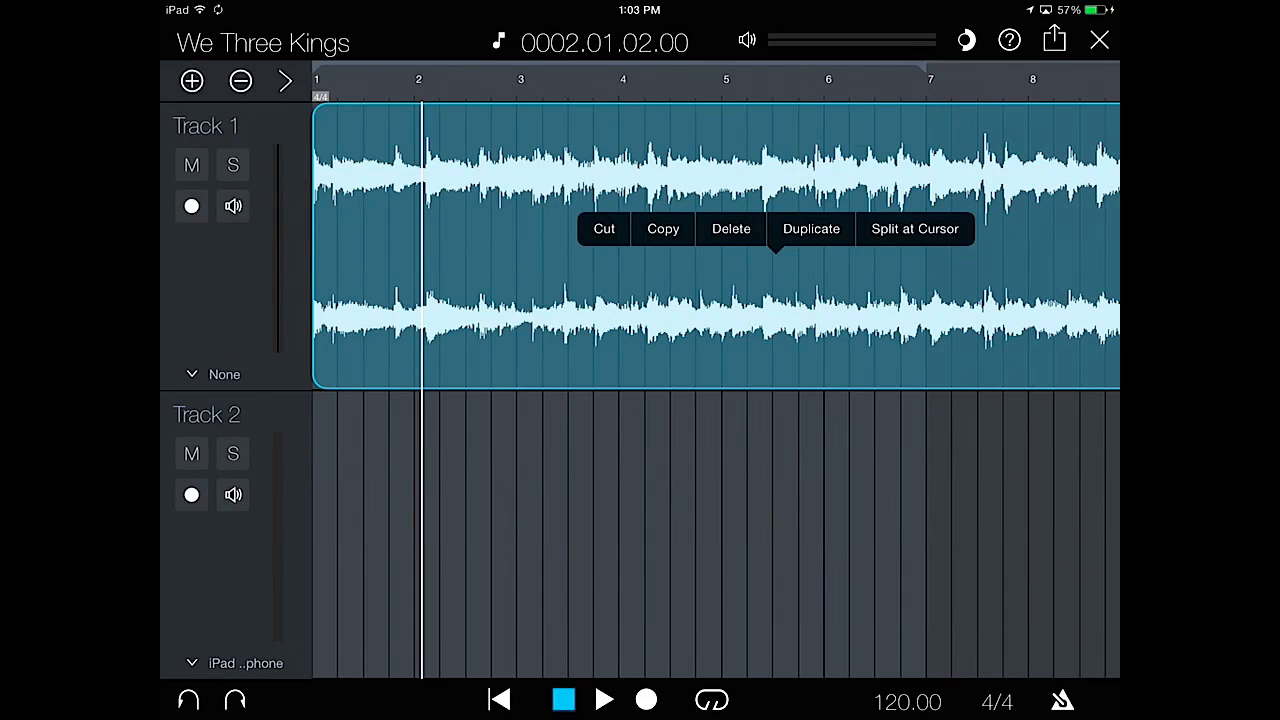
pyautogui.click(604, 700)
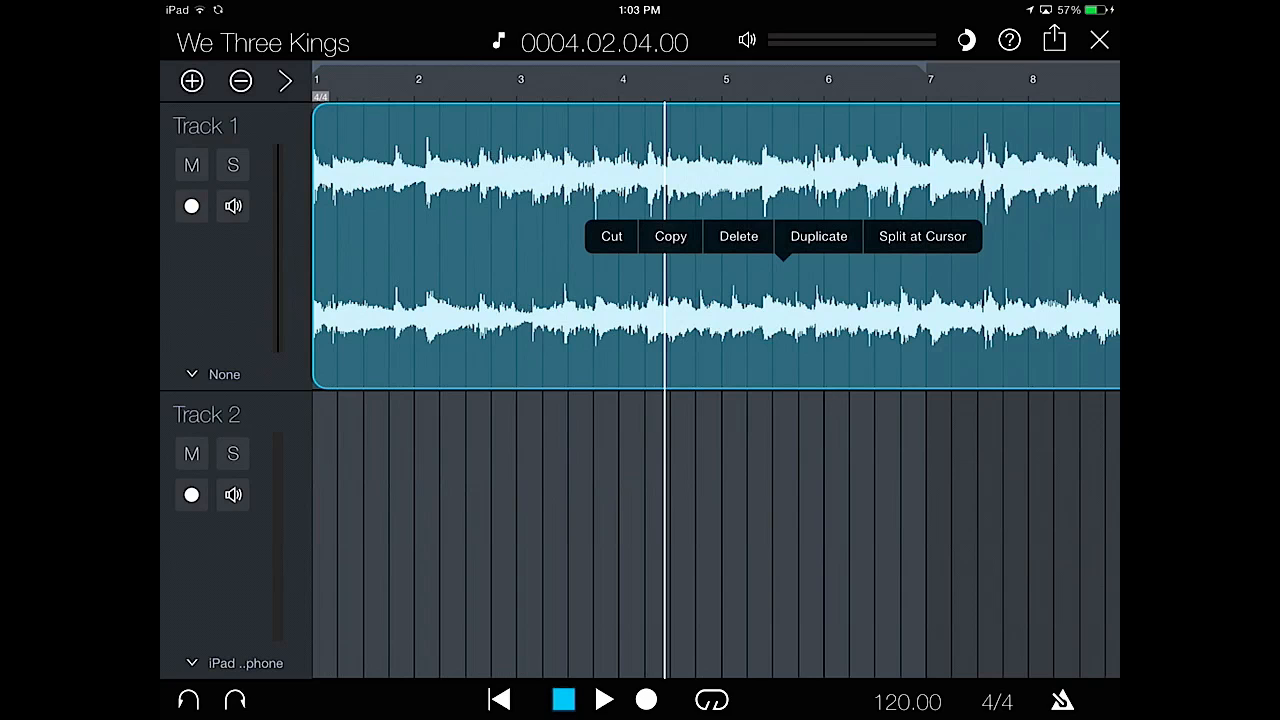
pyautogui.click(920, 236)
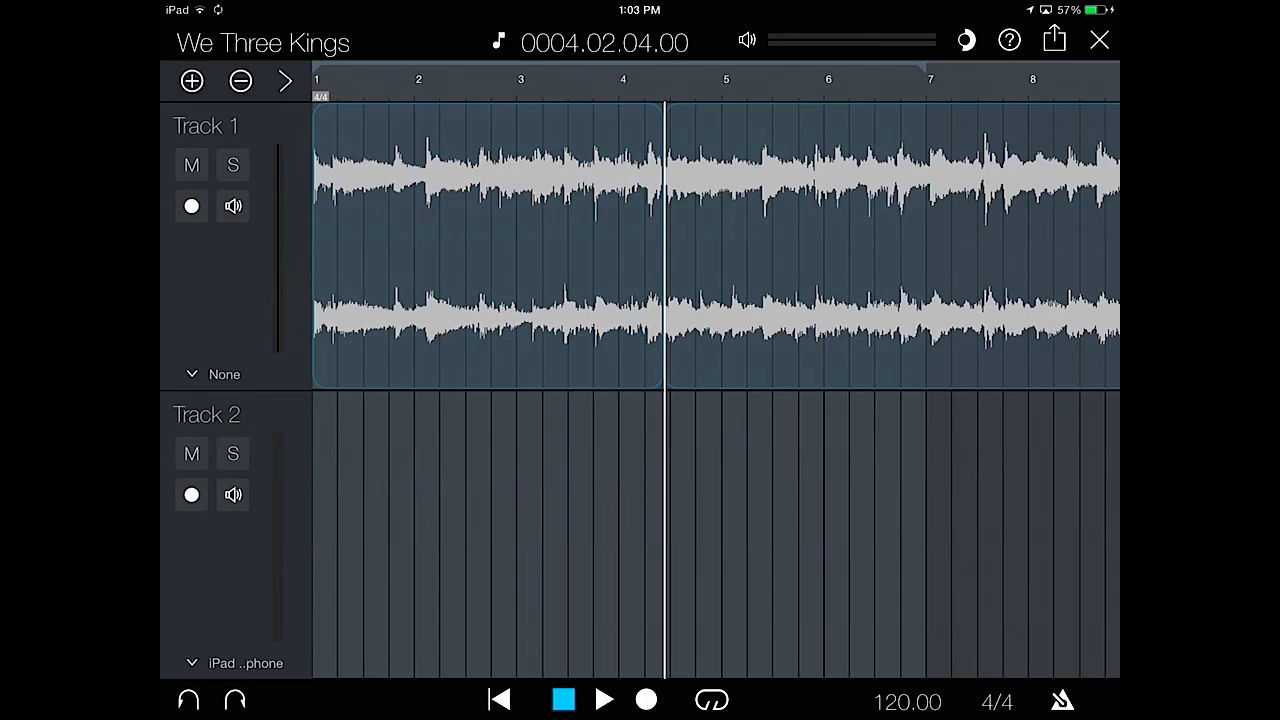
pyautogui.click(488, 250)
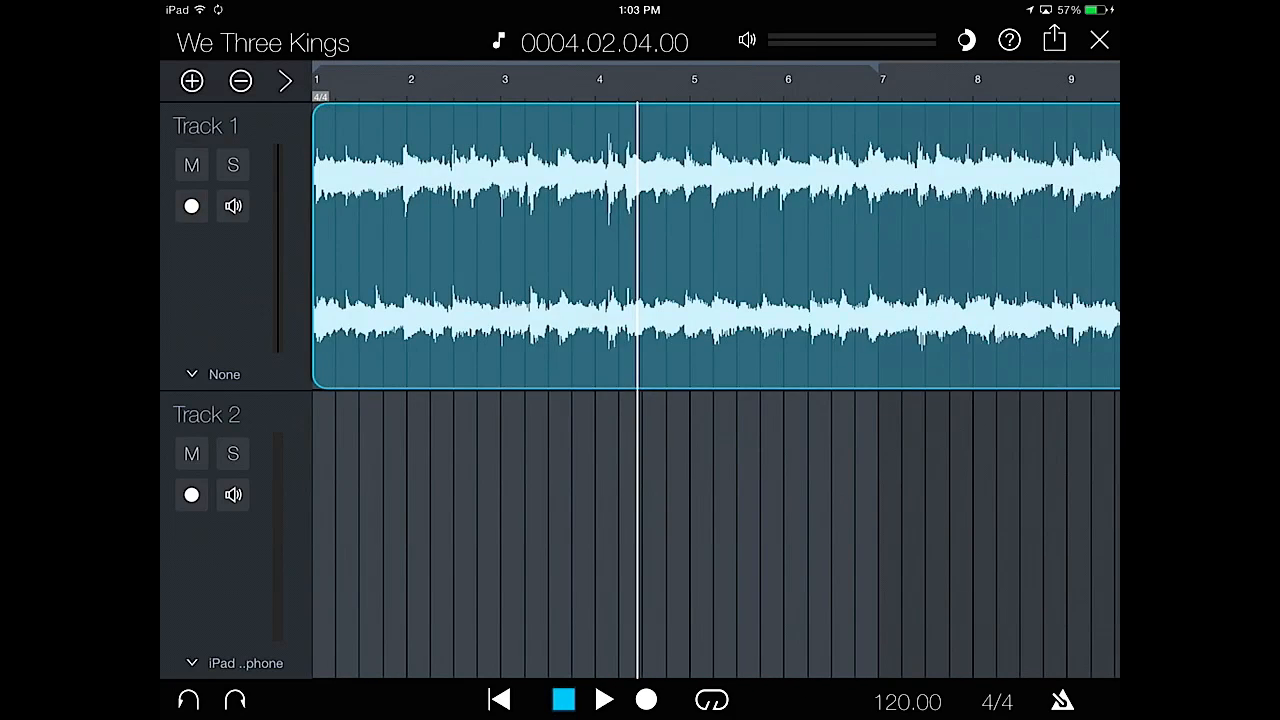
pyautogui.click(604, 700)
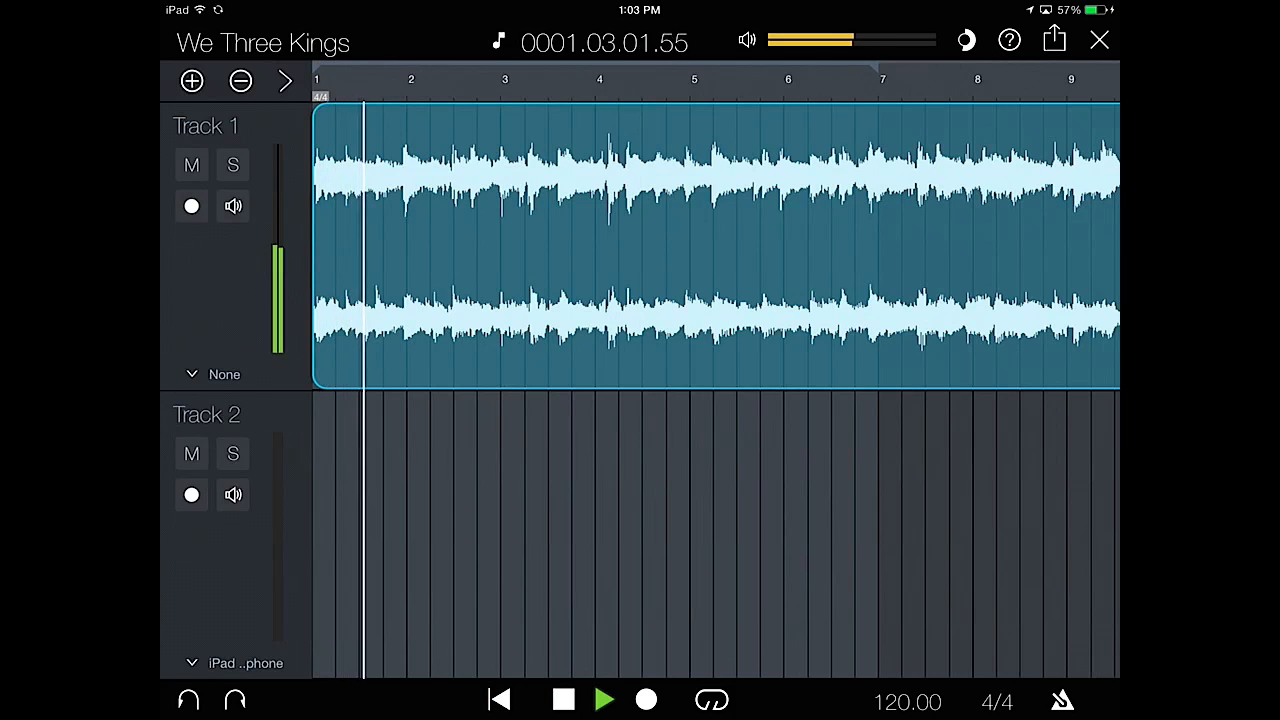
pyautogui.click(604, 700)
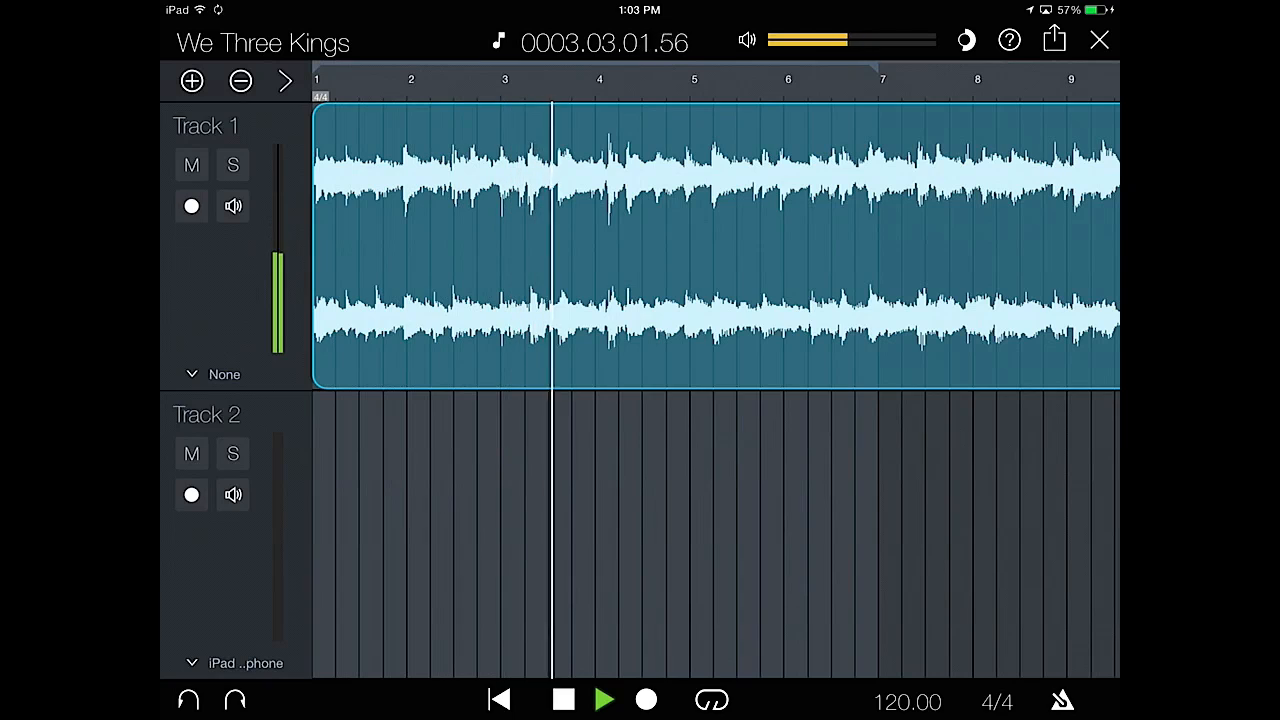
pyautogui.click(604, 700)
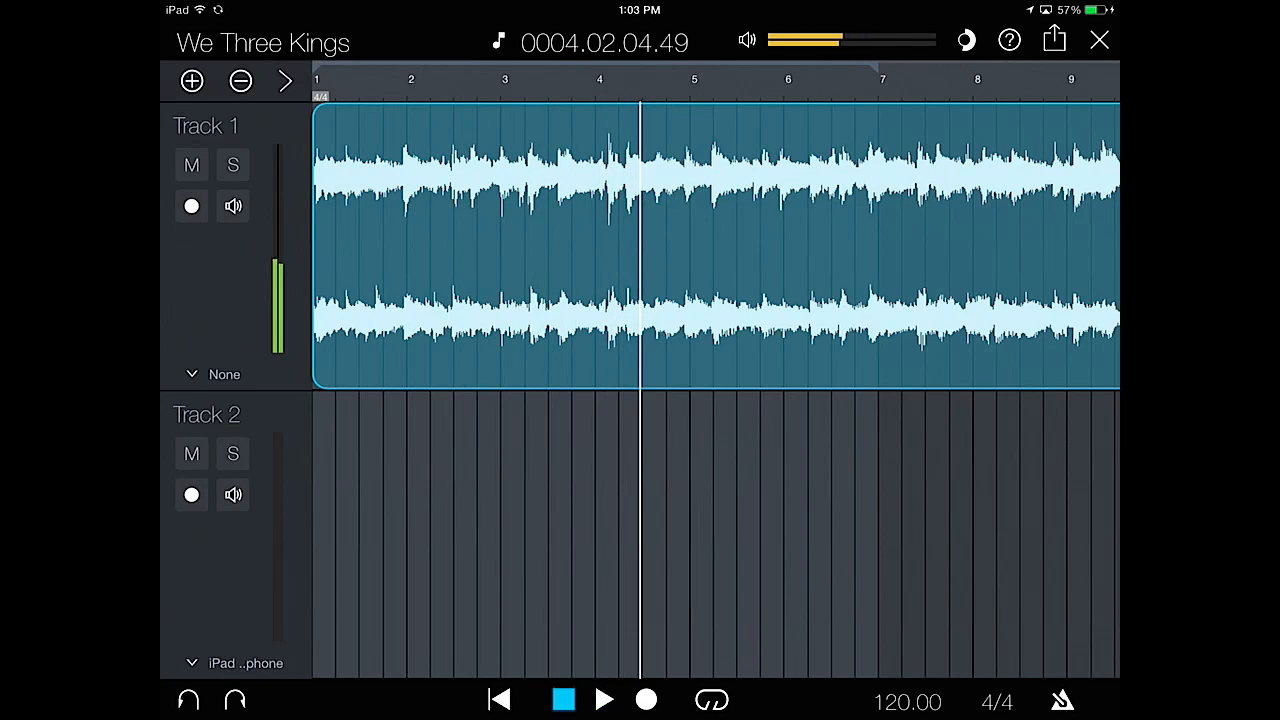
pyautogui.click(500, 700)
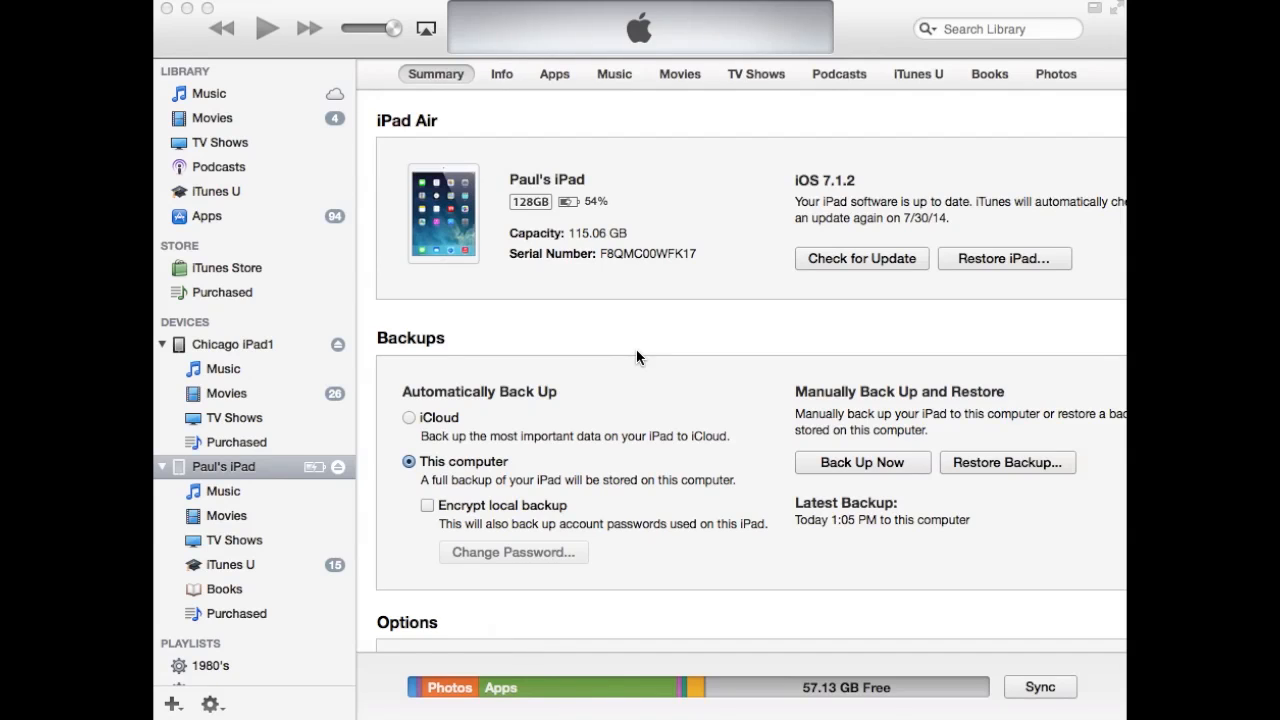
pyautogui.moveTo(236, 476)
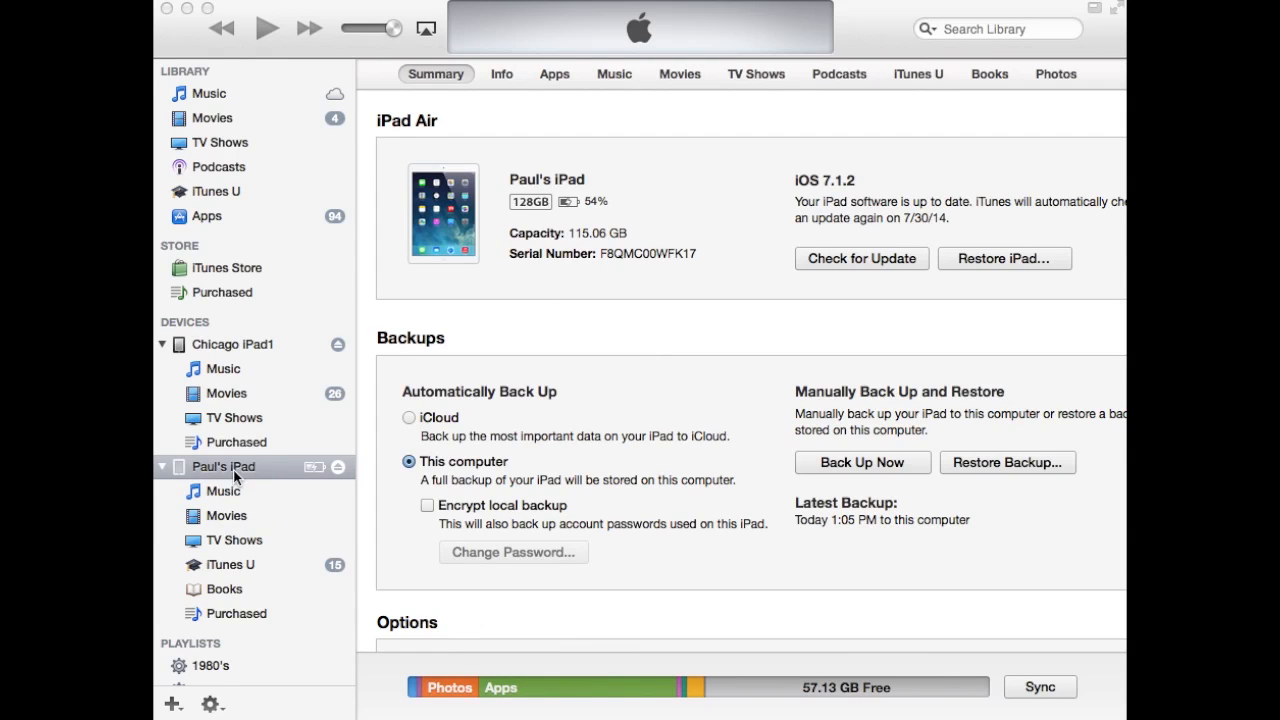
pyautogui.moveTo(422, 500)
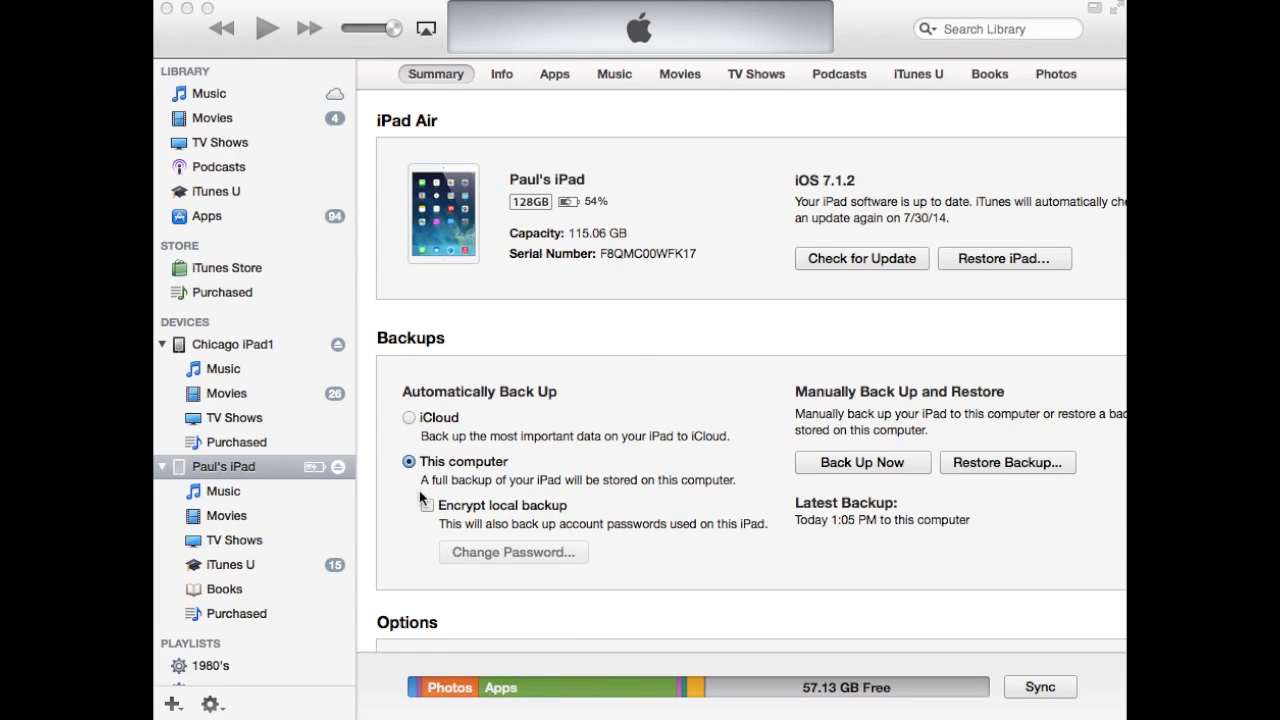
pyautogui.scroll(-3)
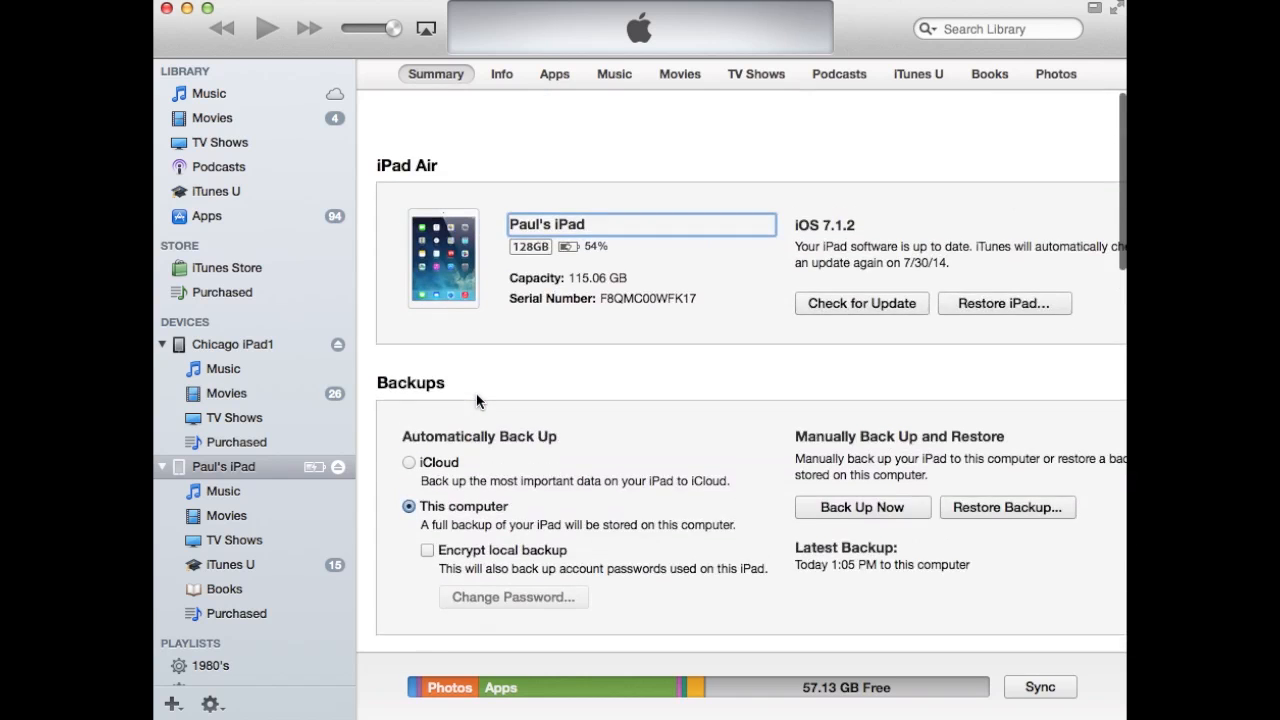
pyautogui.click(554, 72)
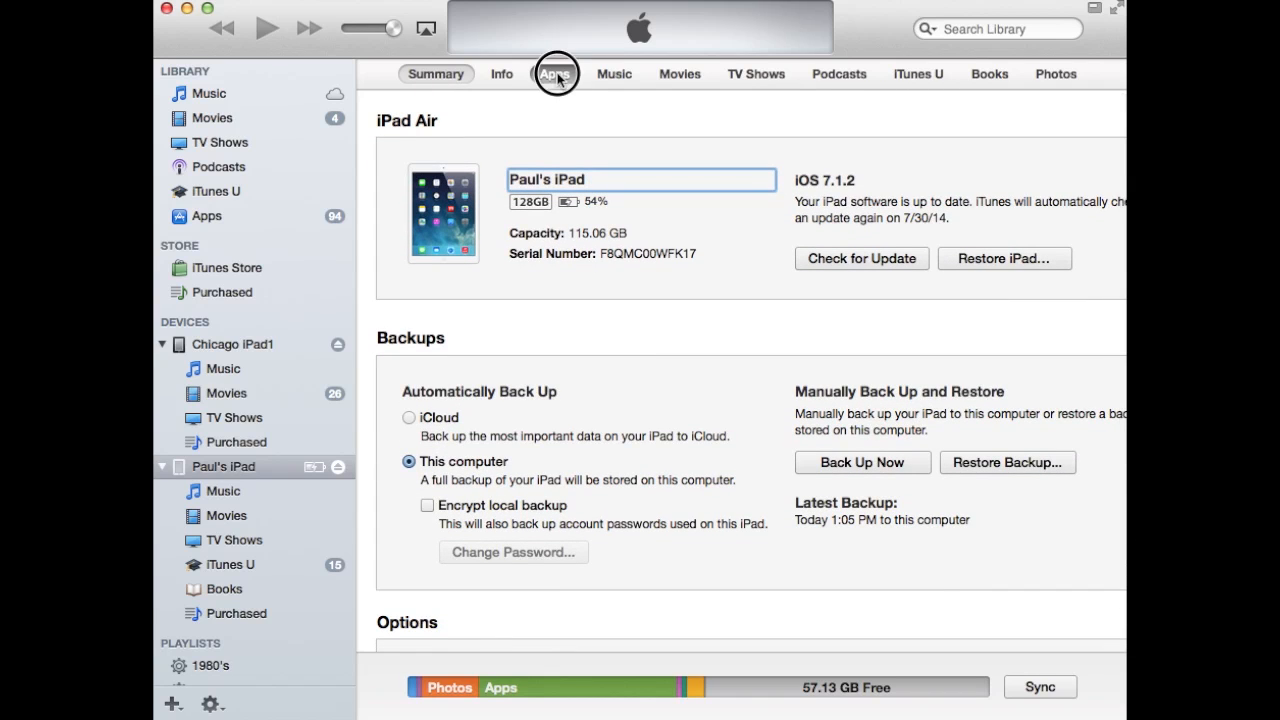
# Show the iPad's Apps page and scroll to File Sharing with Capture Duo's documents.
pyautogui.click(554, 72)
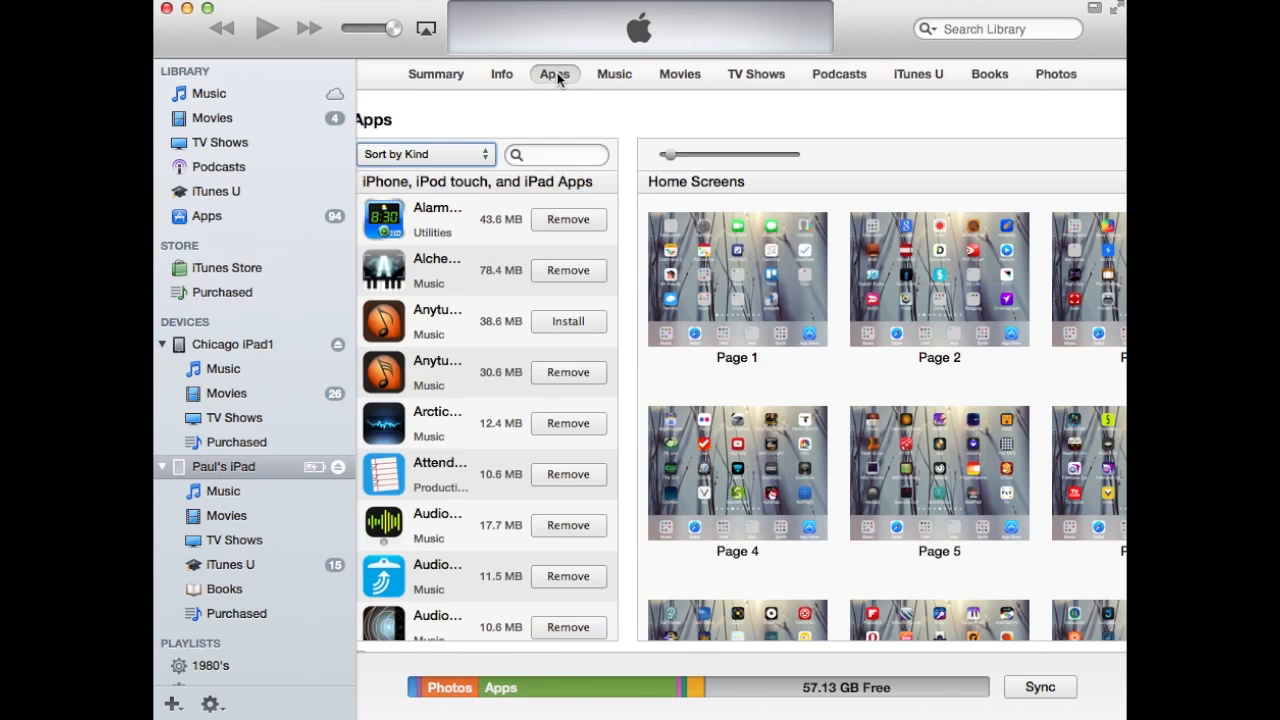
pyautogui.scroll(-3)
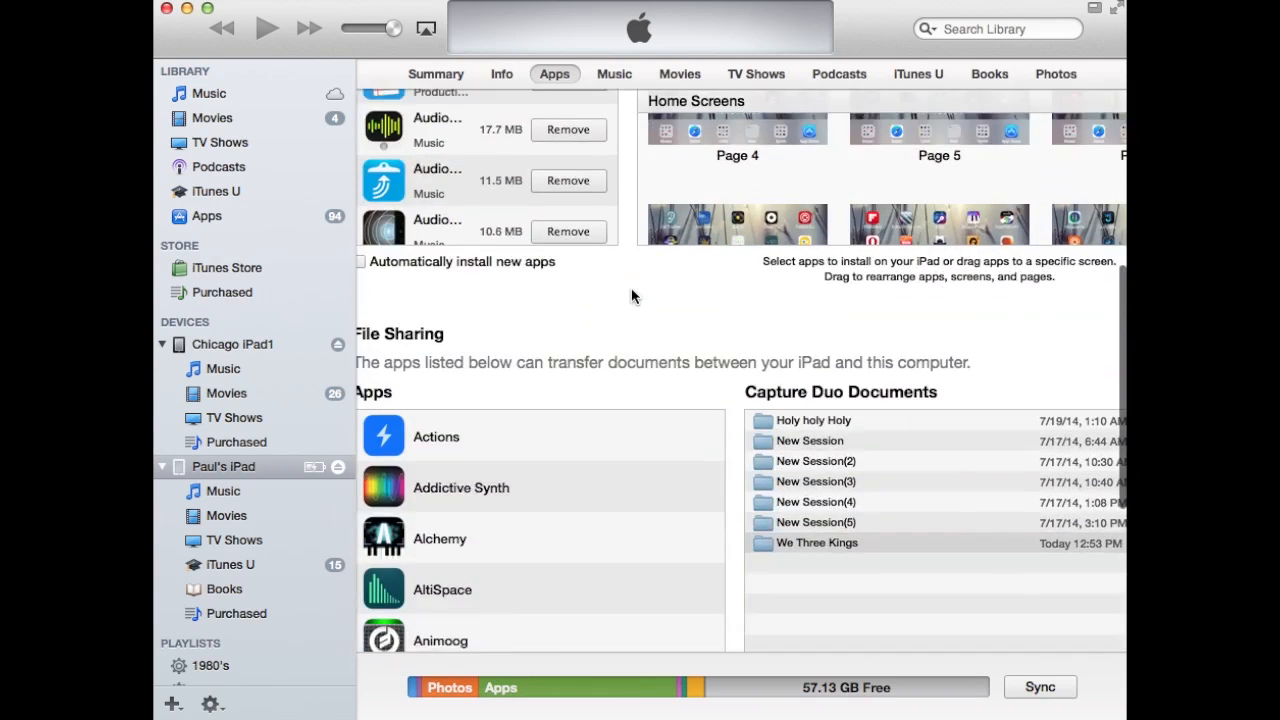
pyautogui.scroll(-3)
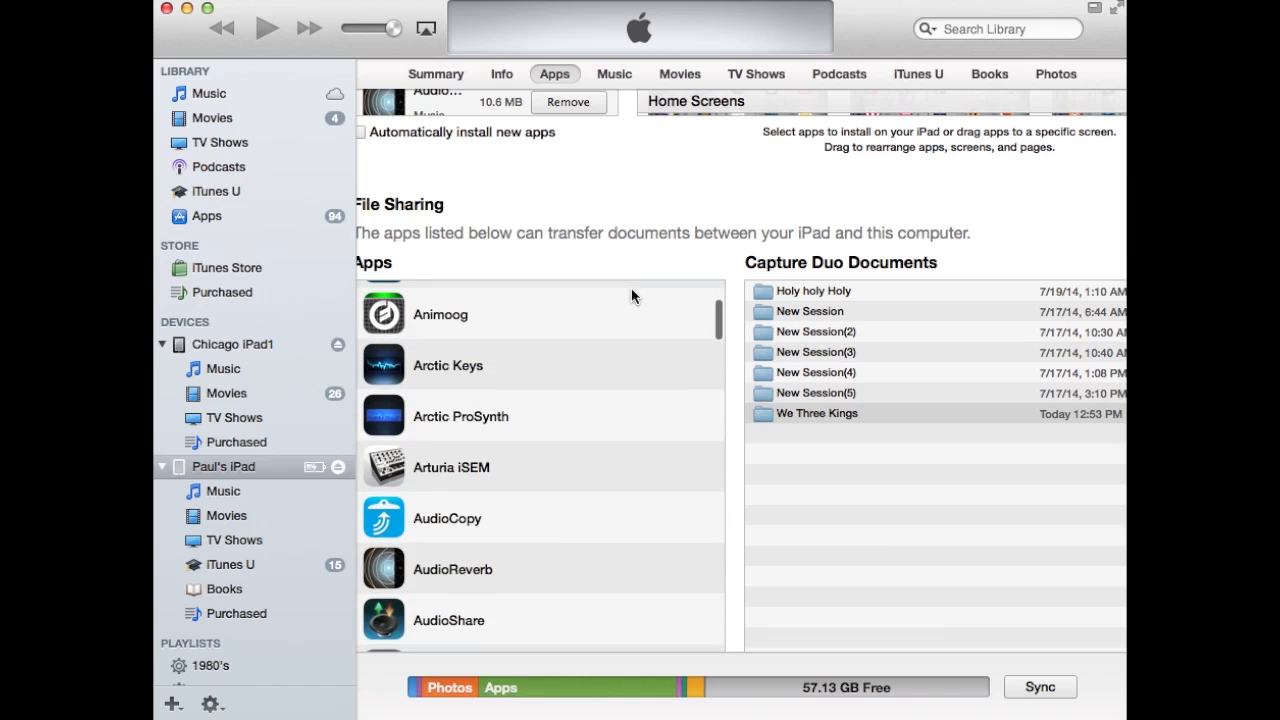
pyautogui.scroll(-3)
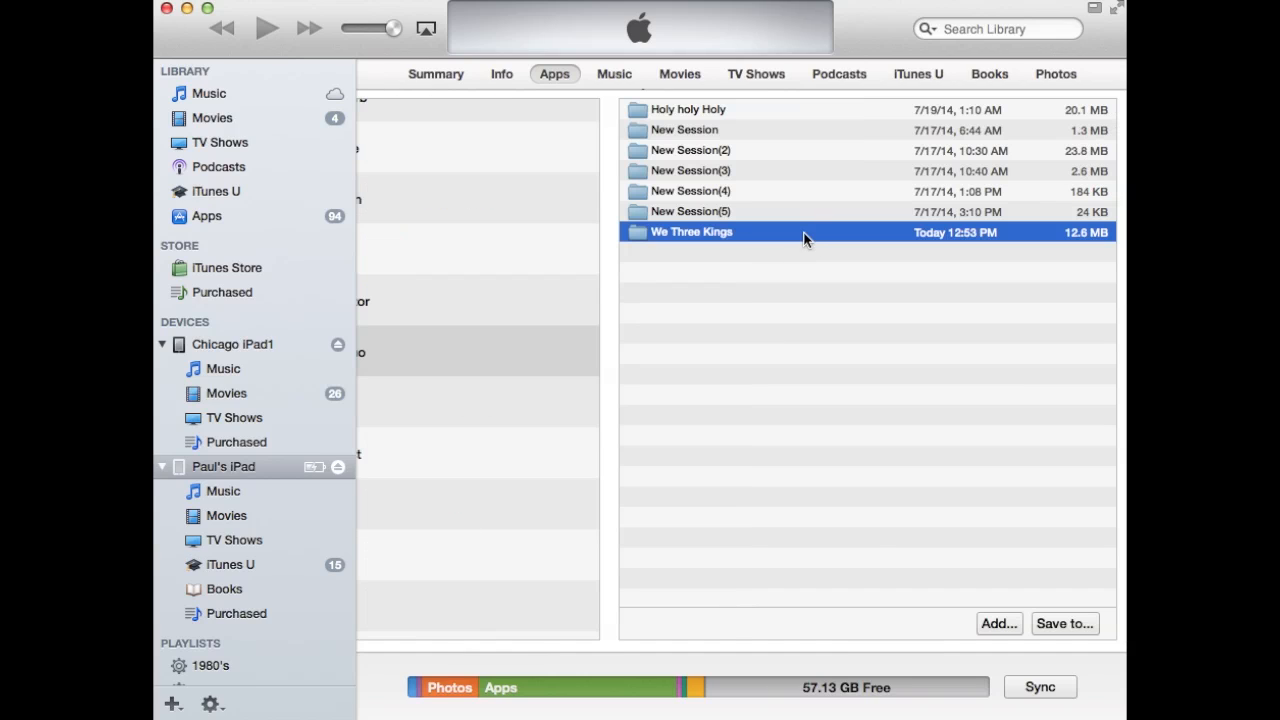
pyautogui.moveTo(1064, 624)
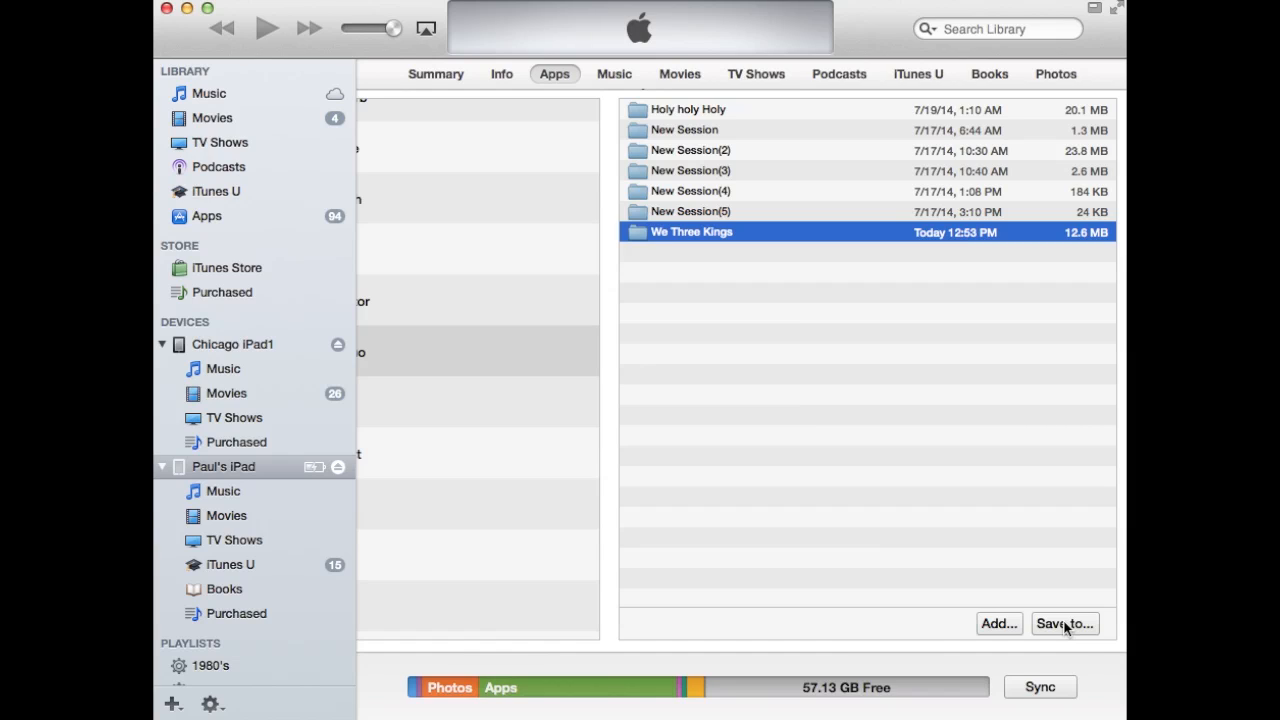
# Save the We Three Kings session from the iPad to the Desktop folder.
pyautogui.click(1064, 624)
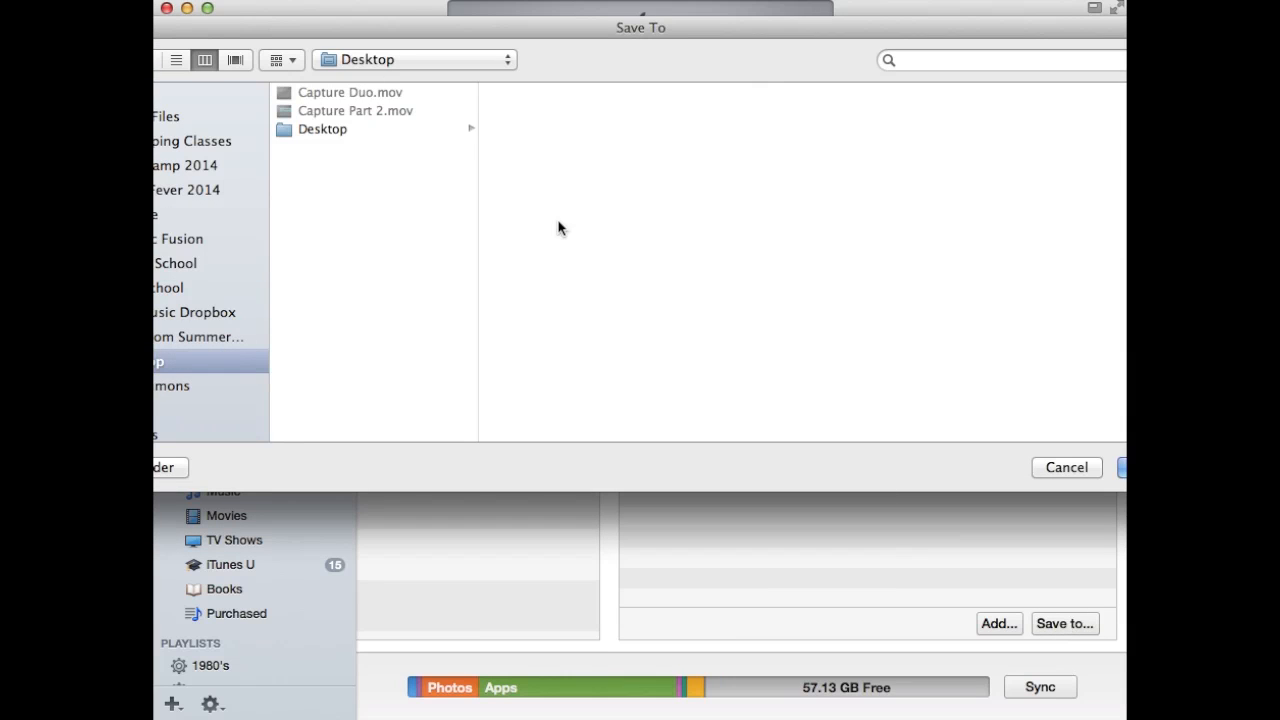
pyautogui.moveTo(1020, 30)
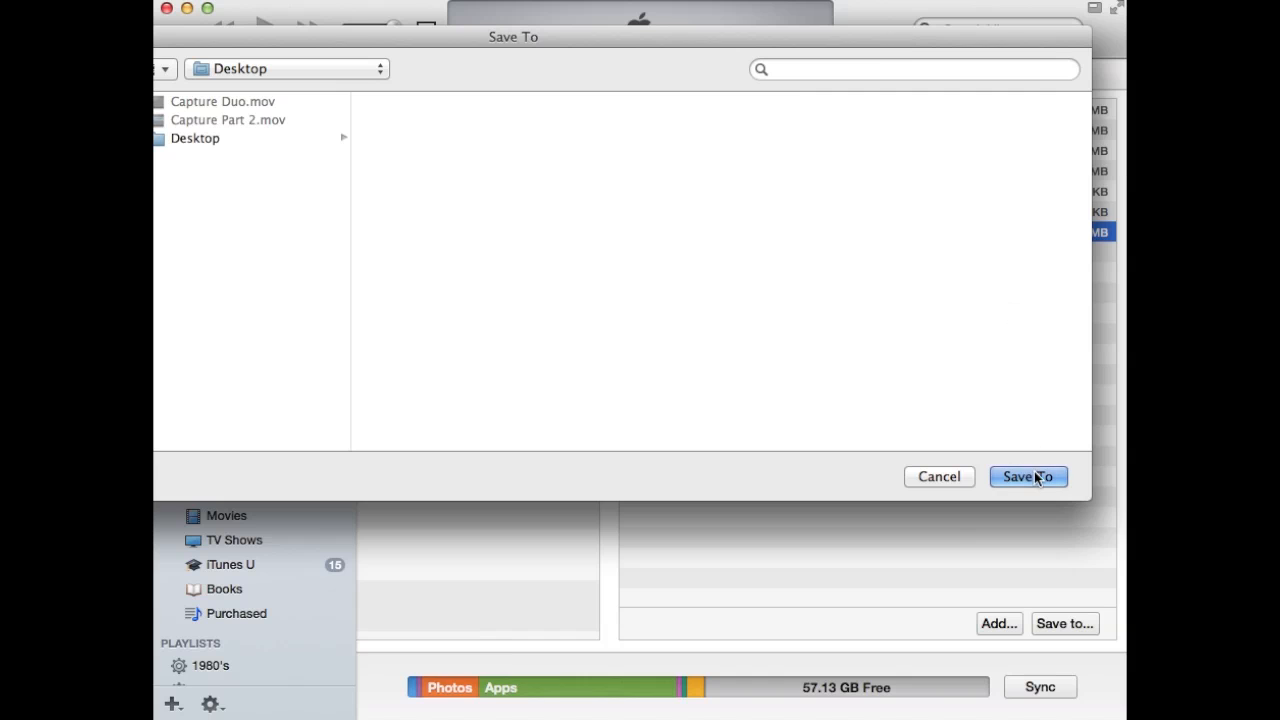
pyautogui.click(1028, 476)
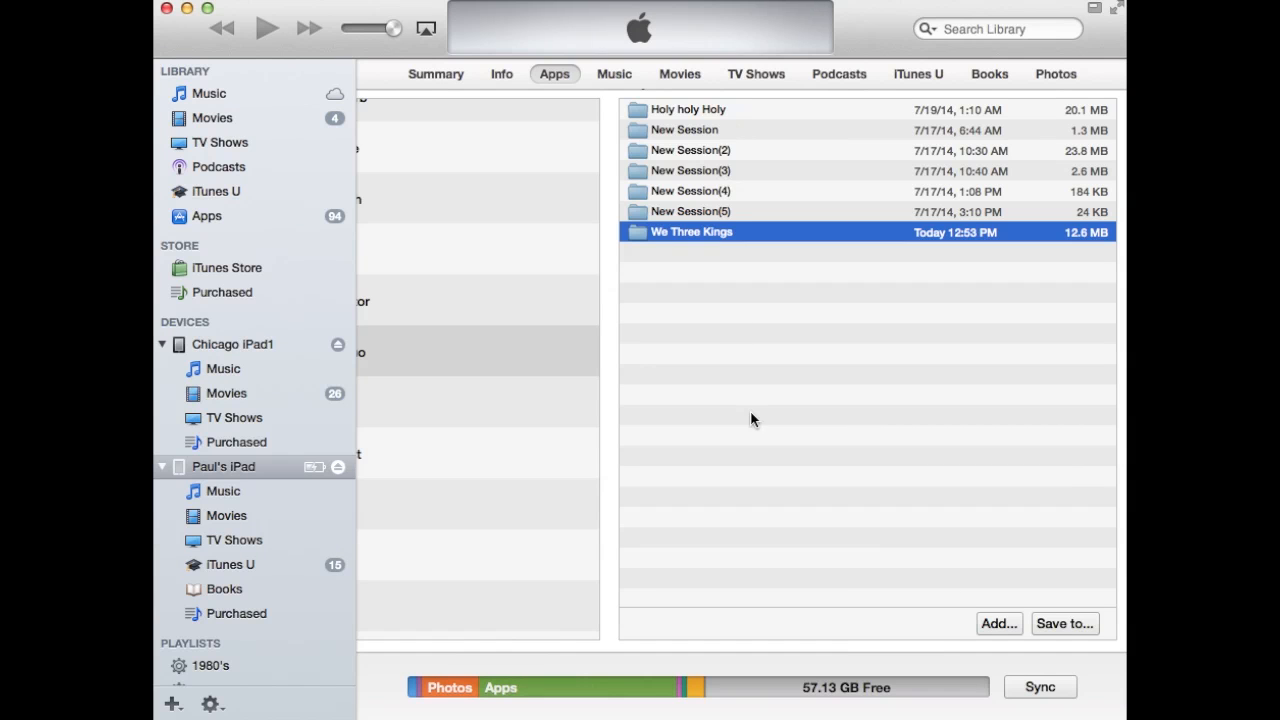
# Browse into the exported We Three Kings folder showing Audio Files, Cache with Images, and the .capture file.
pyautogui.doubleClick(692, 232)
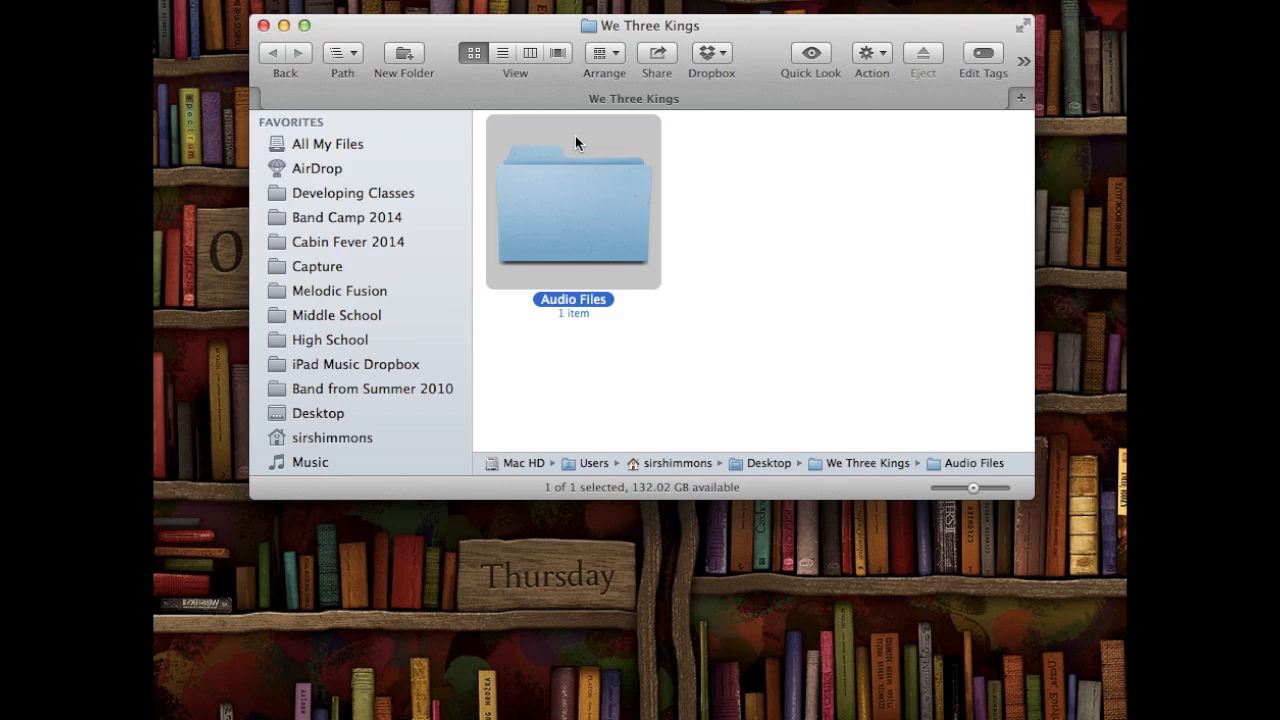
pyautogui.doubleClick(572, 200)
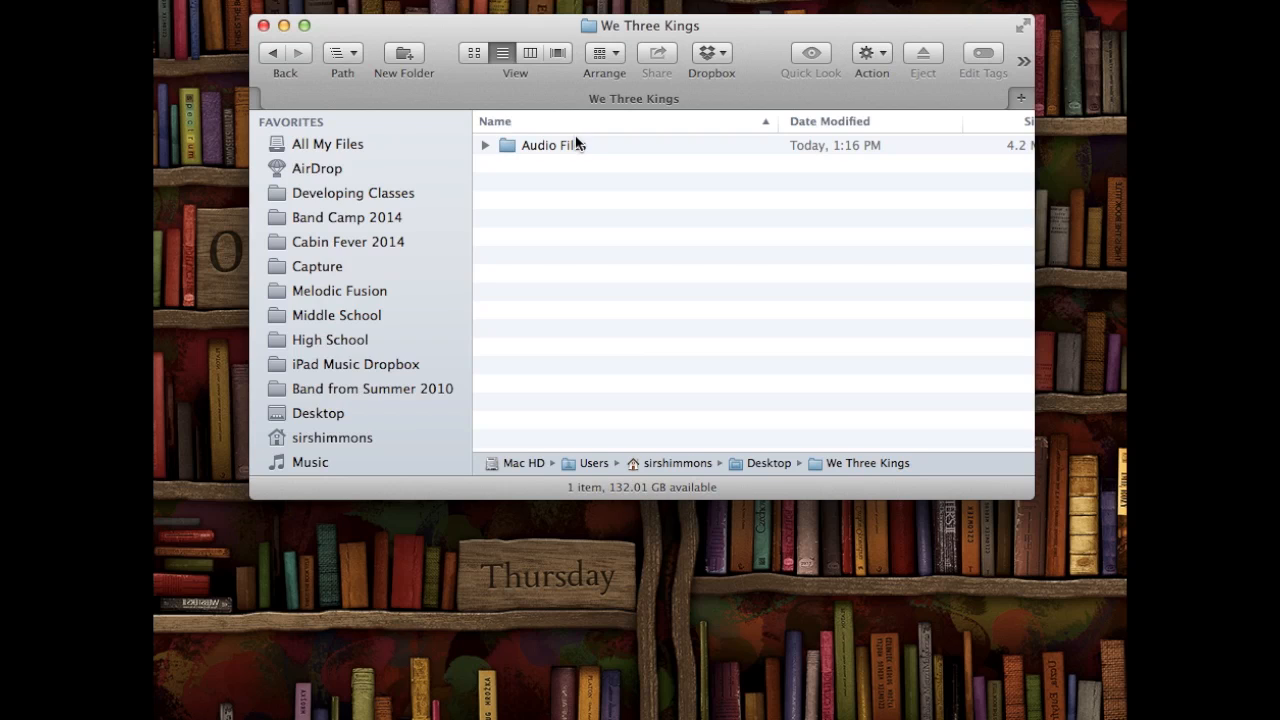
pyautogui.click(552, 144)
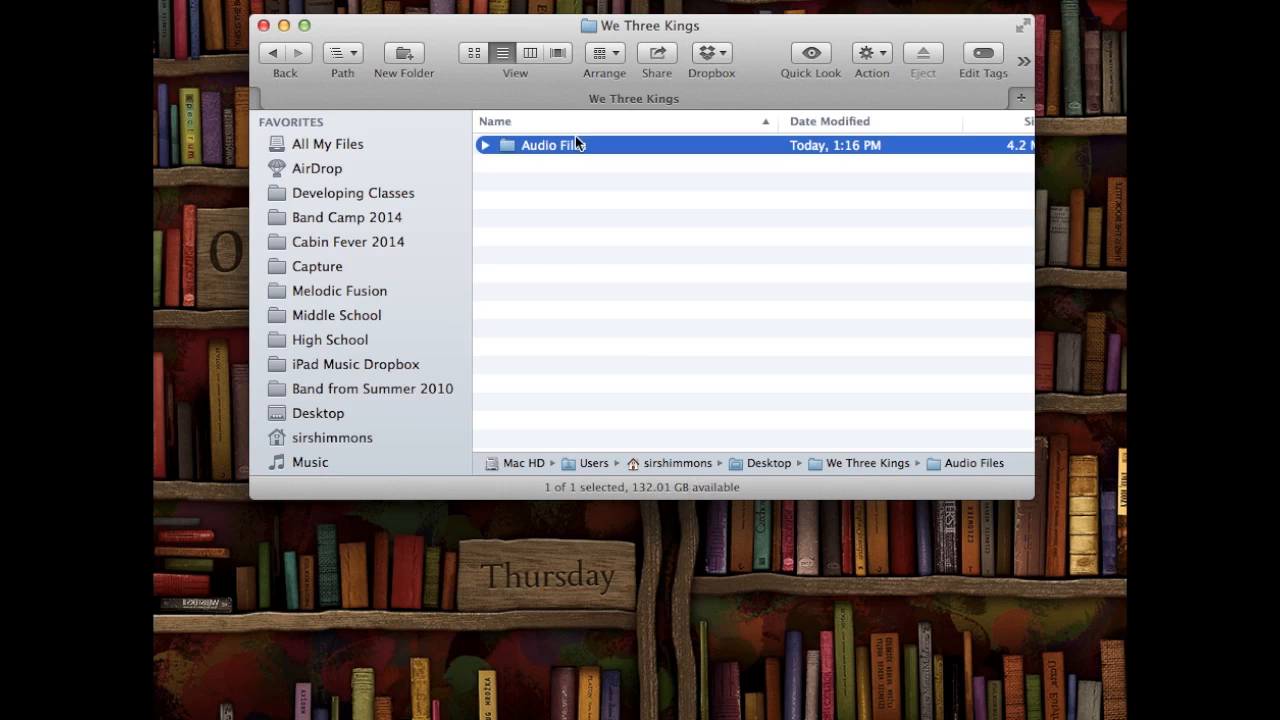
pyautogui.doubleClick(550, 144)
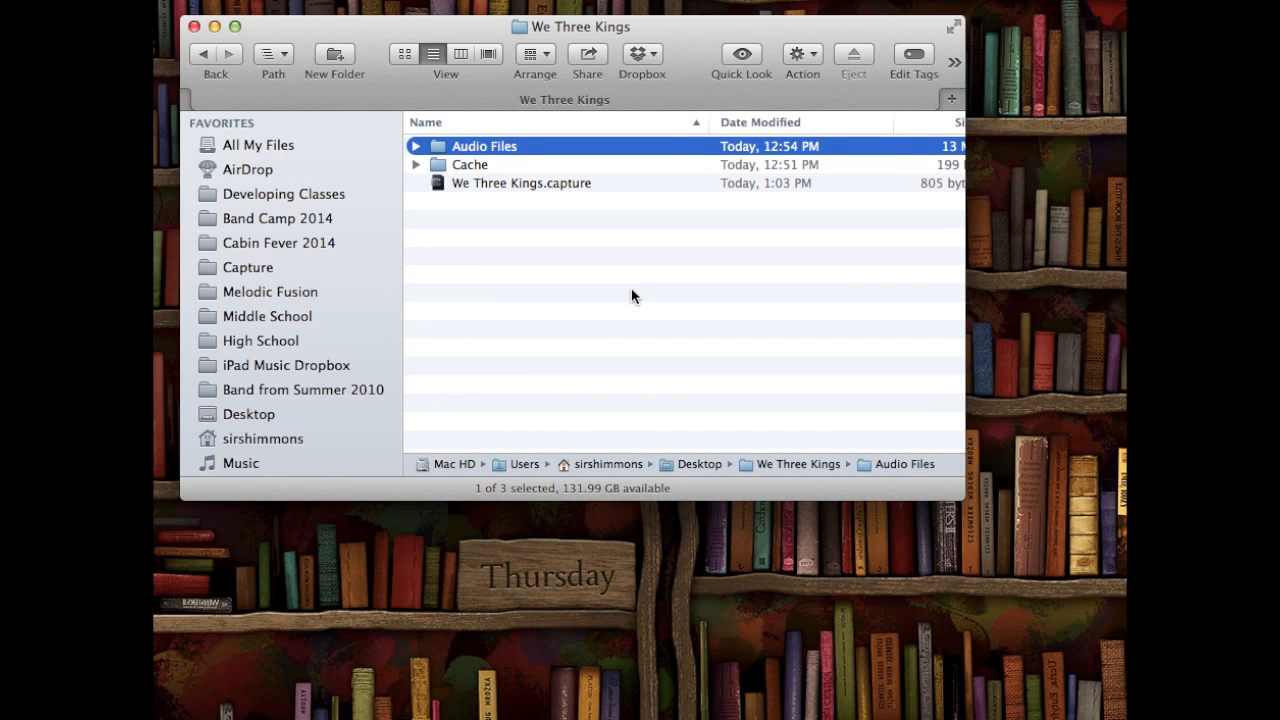
pyautogui.click(416, 164)
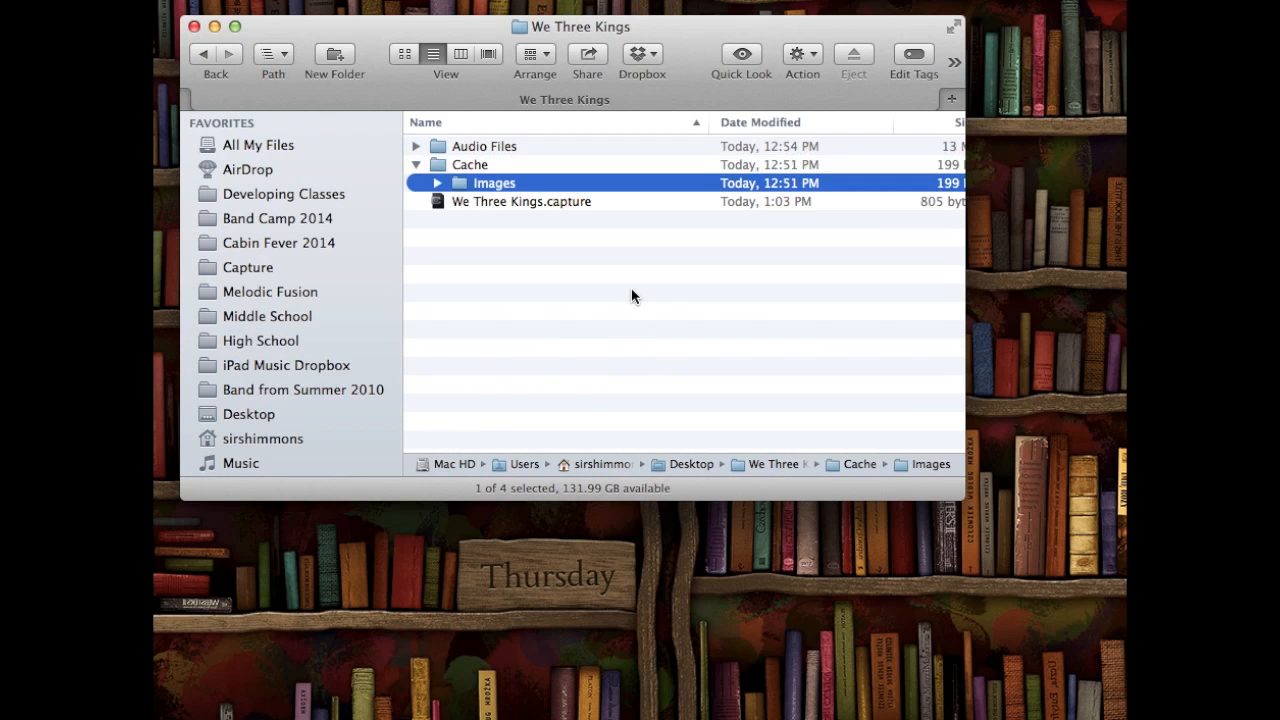